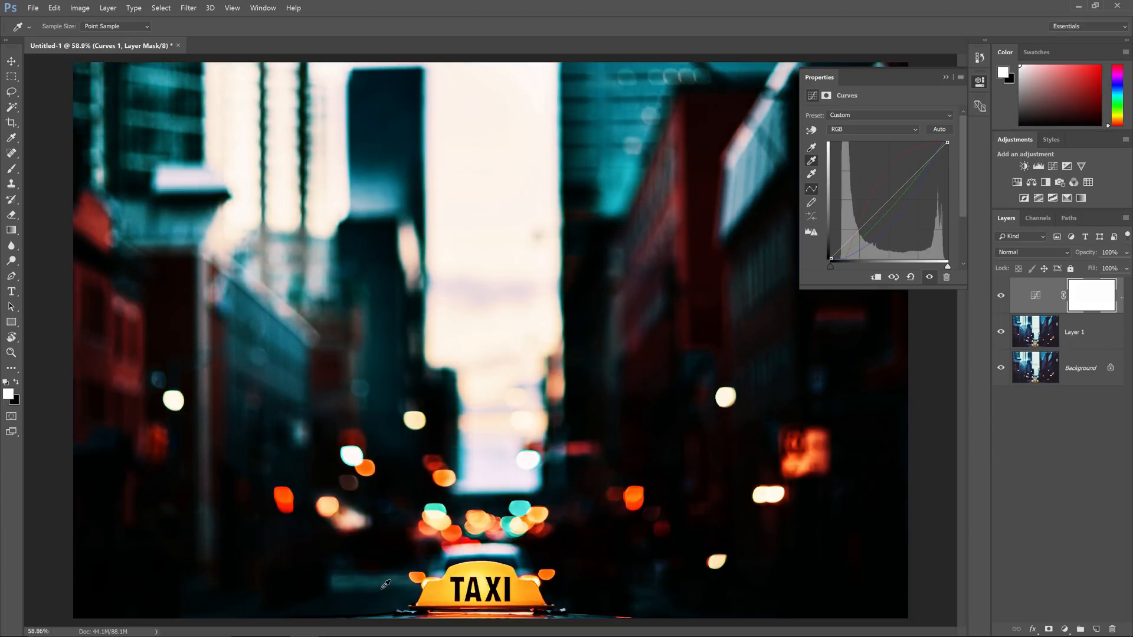
{"action": "mouse_move", "coordinate": [1025, 182]}
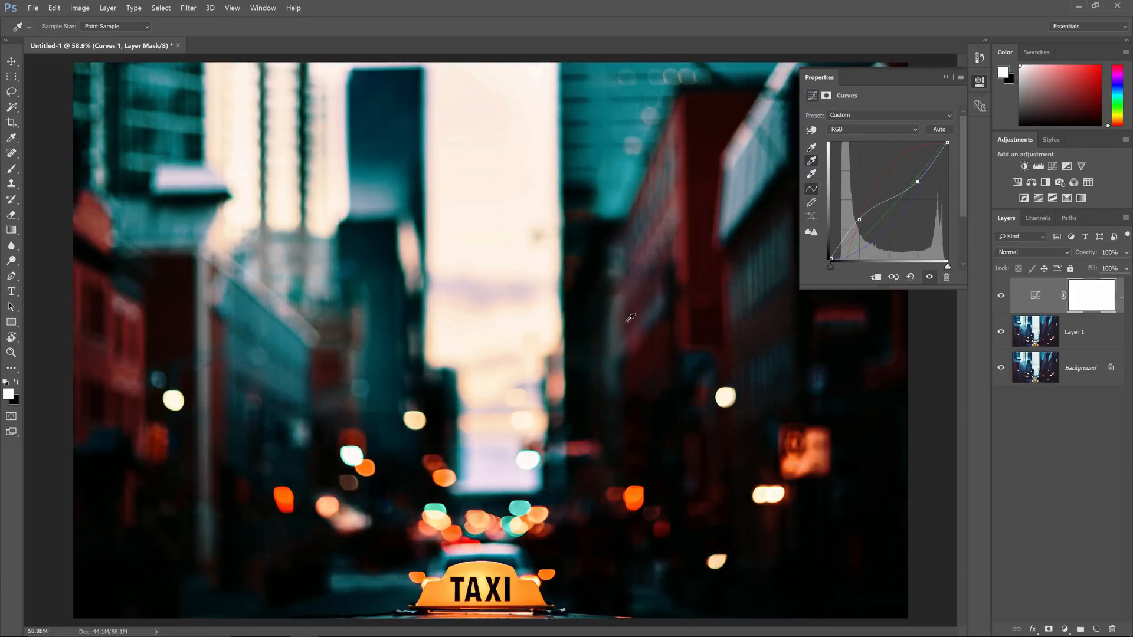
{"action": "mouse_move", "coordinate": [745, 330]}
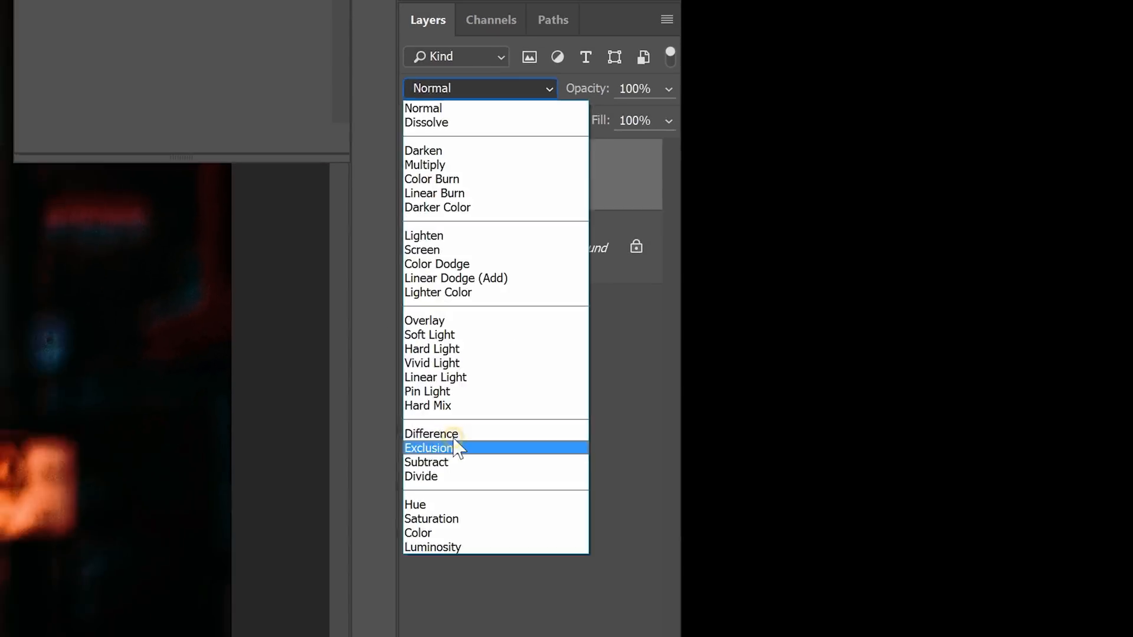
Blend the taxi photo with Difference, clip a Curves layer, and shape its Red and Green curves.
{"action": "left_click", "coordinate": [431, 434]}
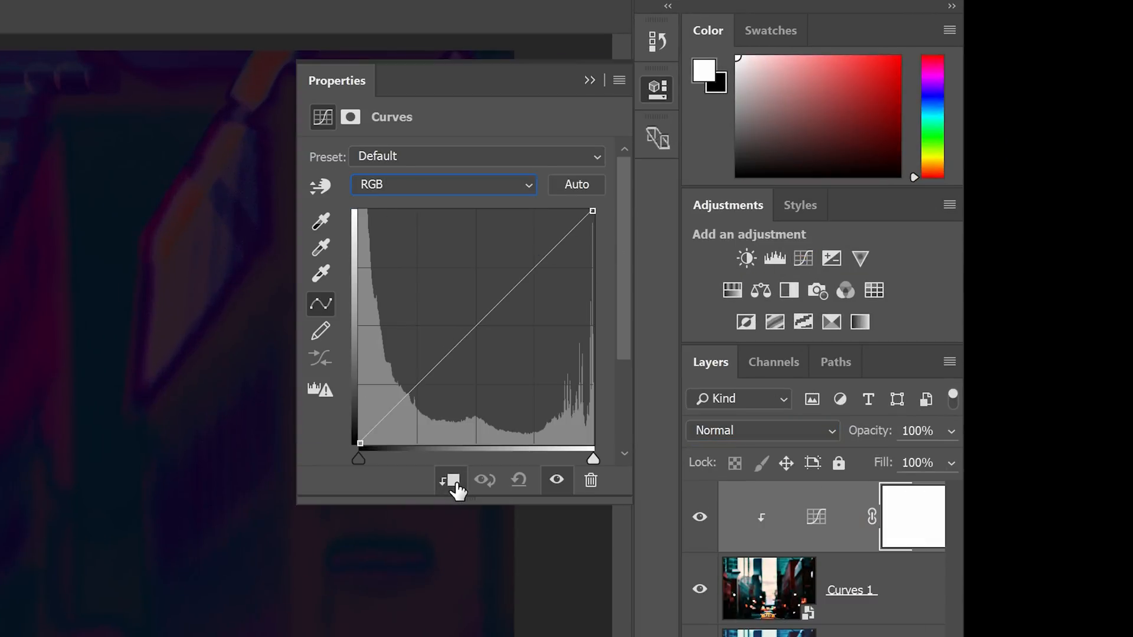
{"action": "left_click", "coordinate": [444, 185]}
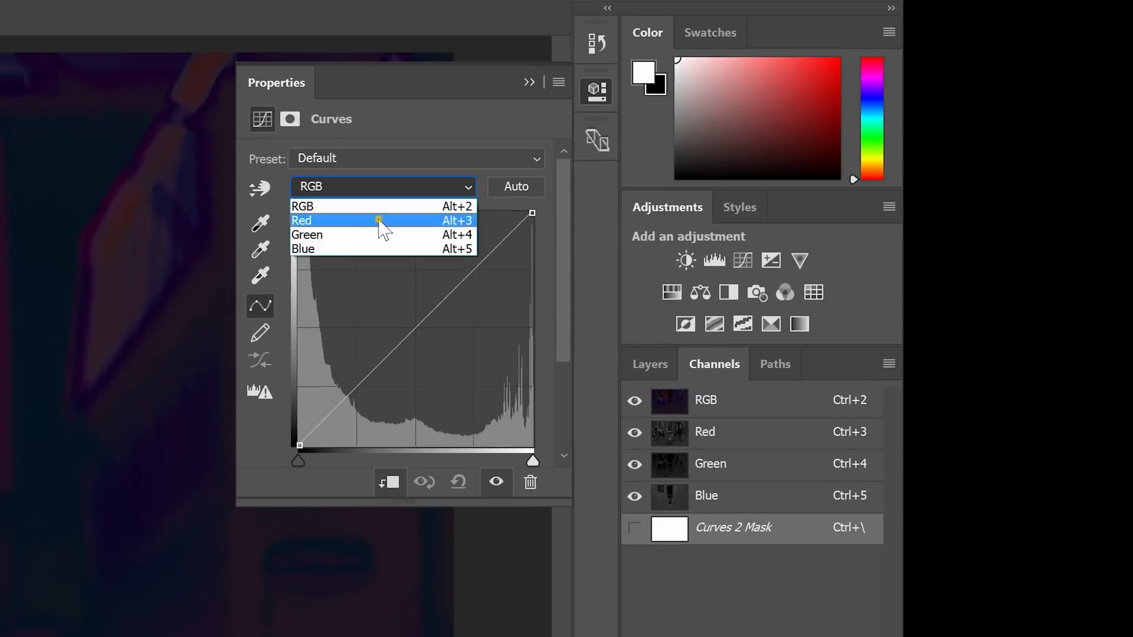
{"action": "left_click", "coordinate": [301, 220]}
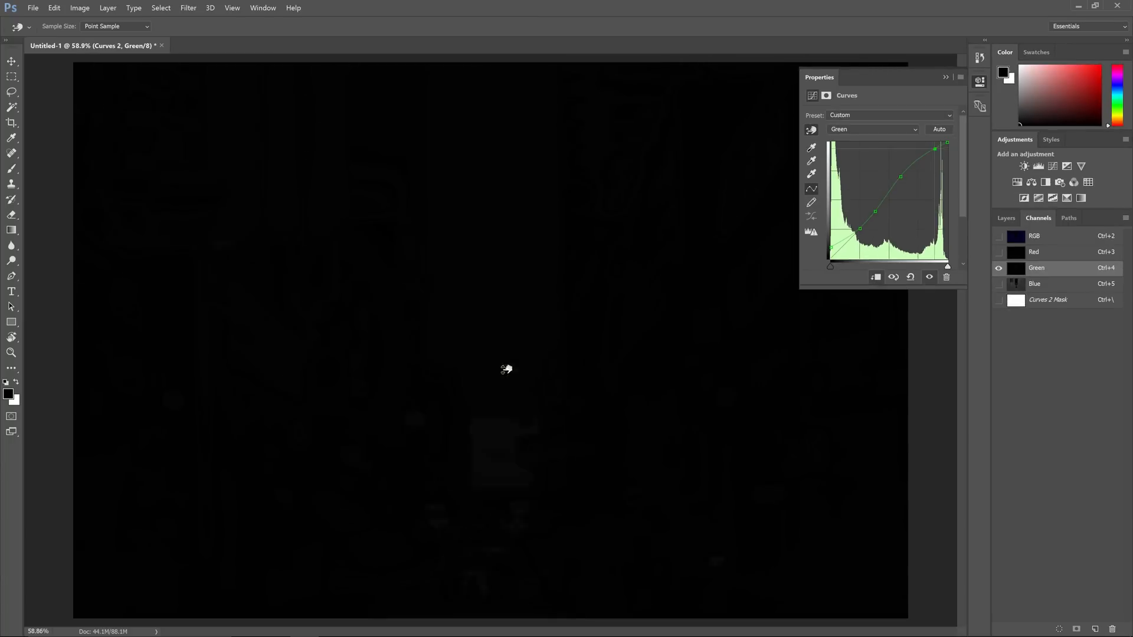
{"action": "left_click", "coordinate": [872, 129]}
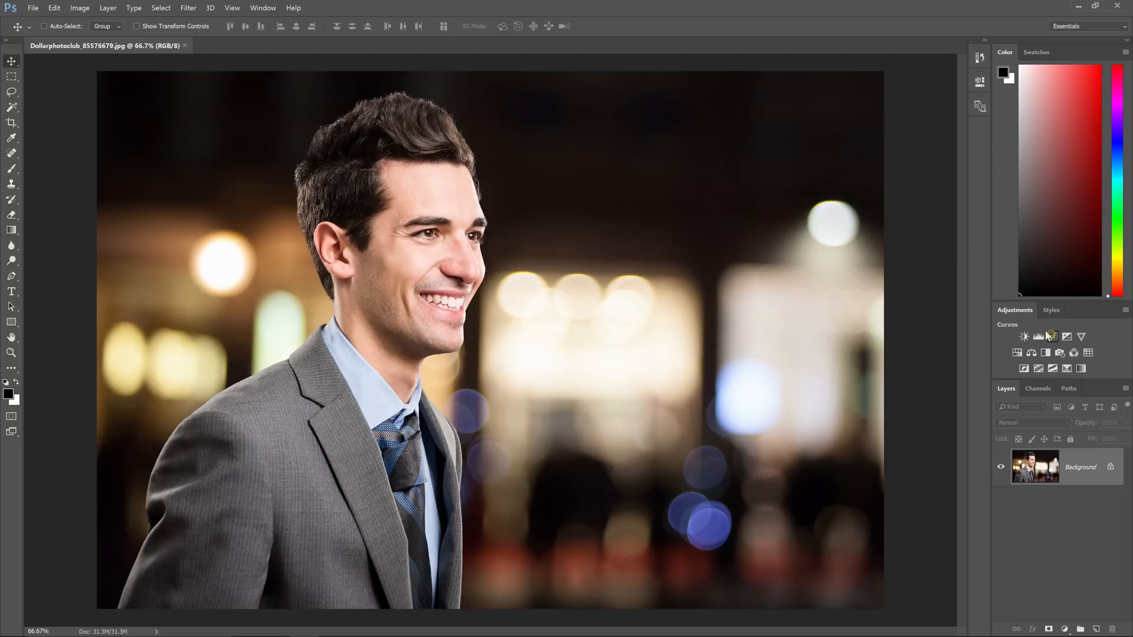
{"action": "left_click", "coordinate": [1025, 336]}
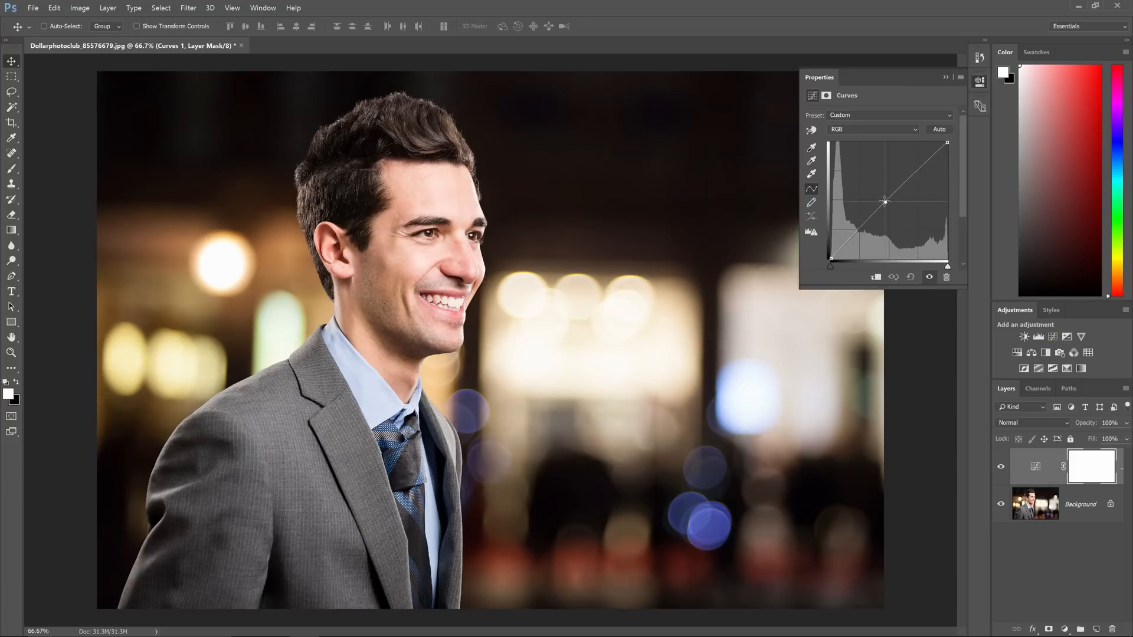
{"action": "left_click_drag", "start_coordinate": [886, 201], "coordinate": [878, 196]}
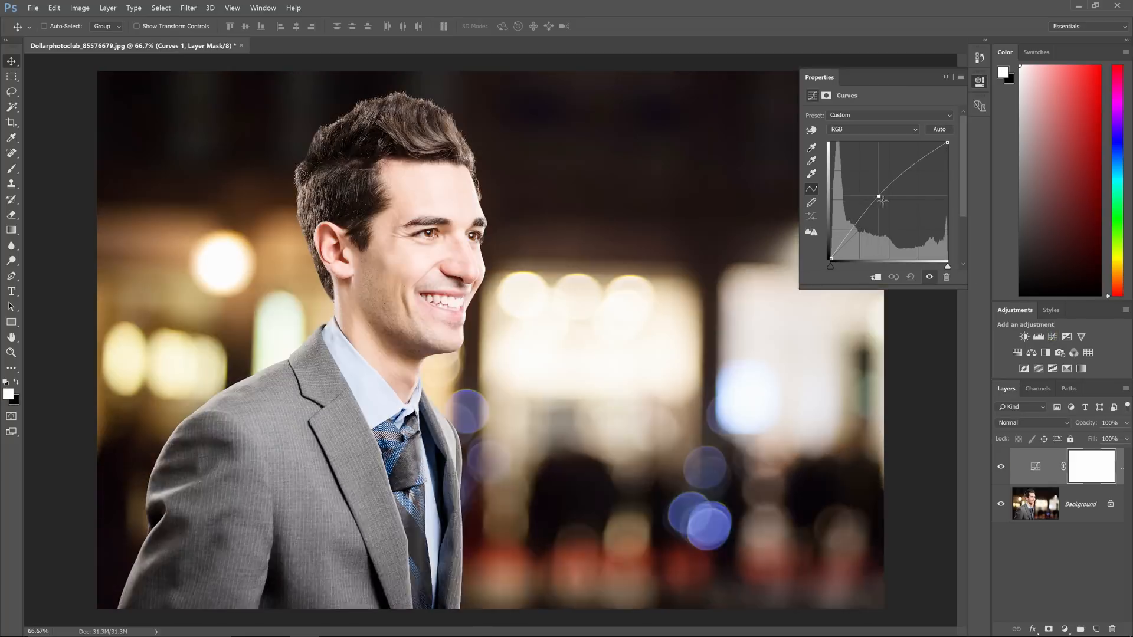
{"action": "left_click_drag", "start_coordinate": [880, 199], "coordinate": [892, 203]}
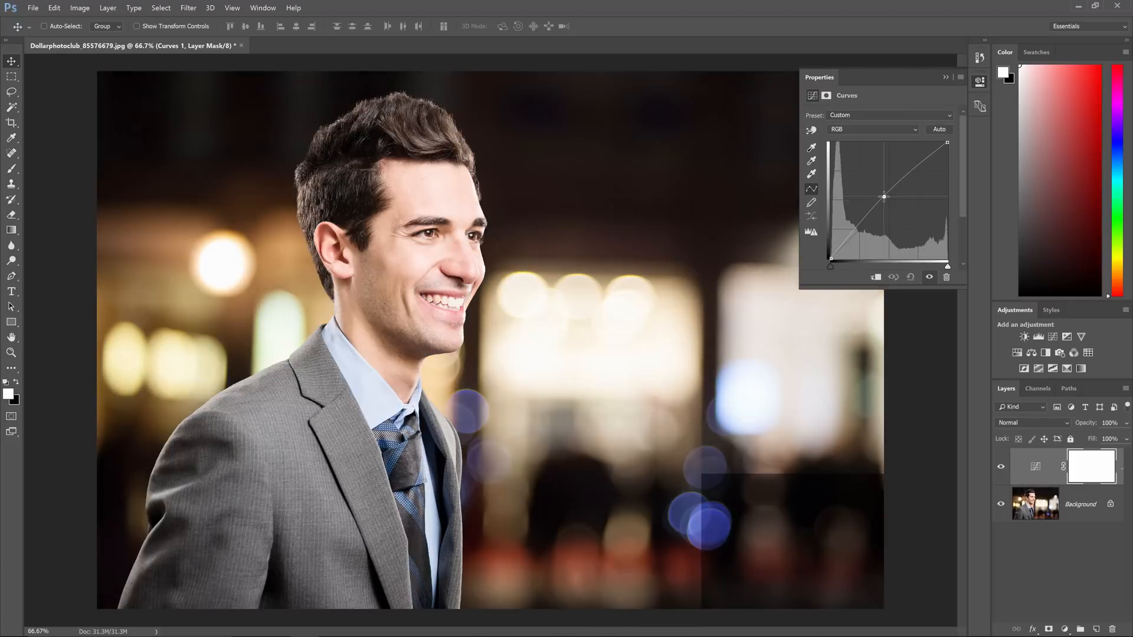
{"action": "left_click", "coordinate": [872, 128]}
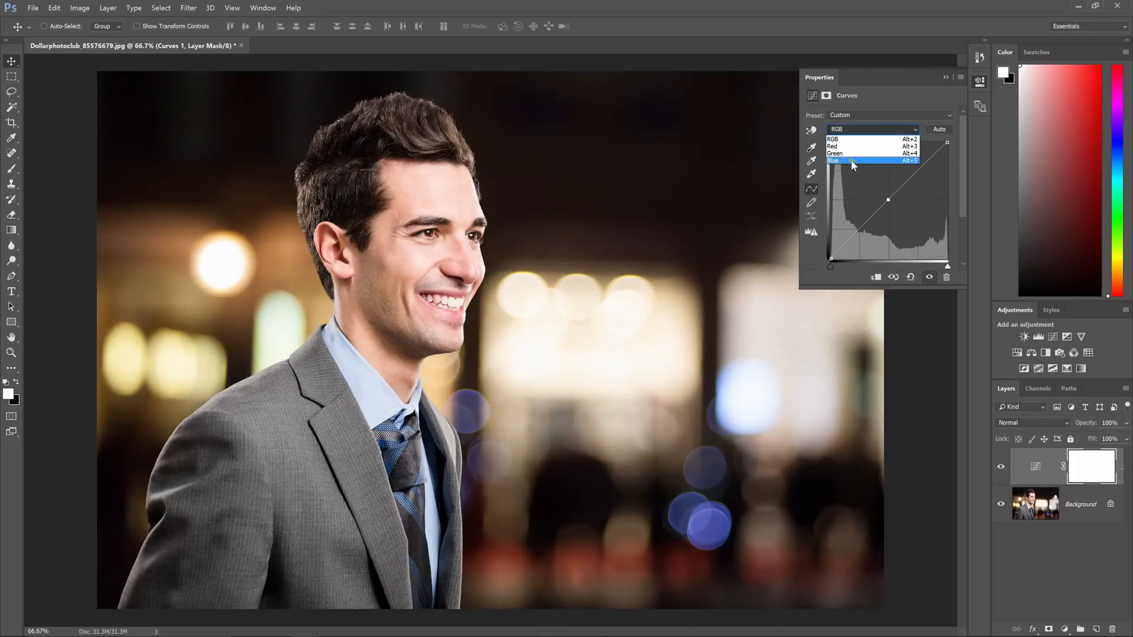
{"action": "left_click", "coordinate": [834, 153]}
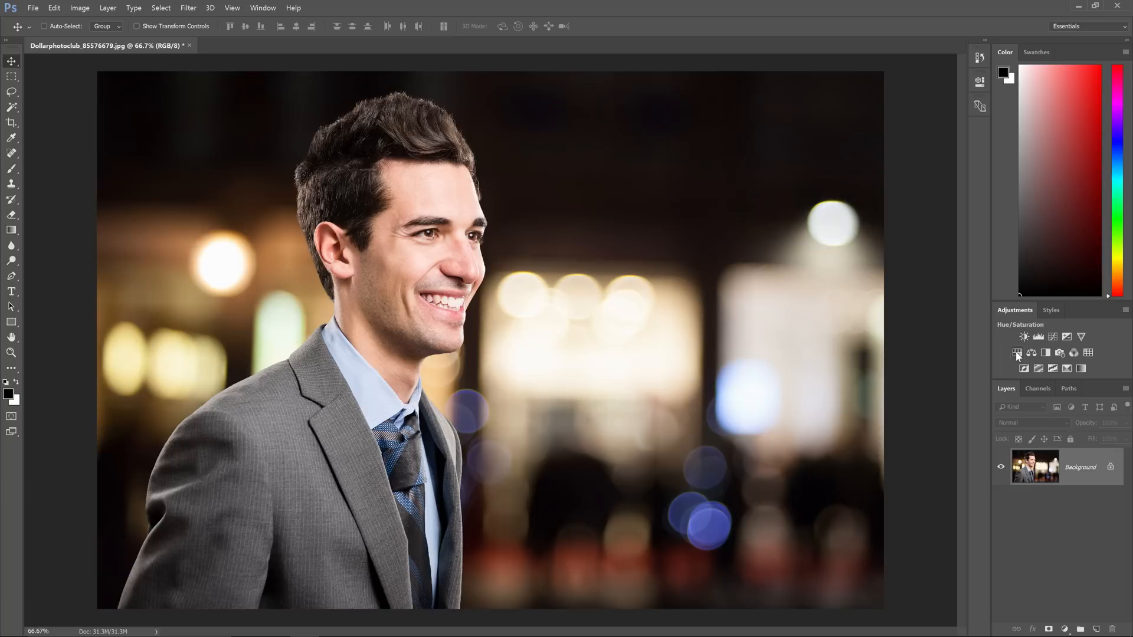
Add a Hue/Saturation layer that lowers saturation and shifts the hue of reds and yellows.
{"action": "left_click", "coordinate": [1025, 338]}
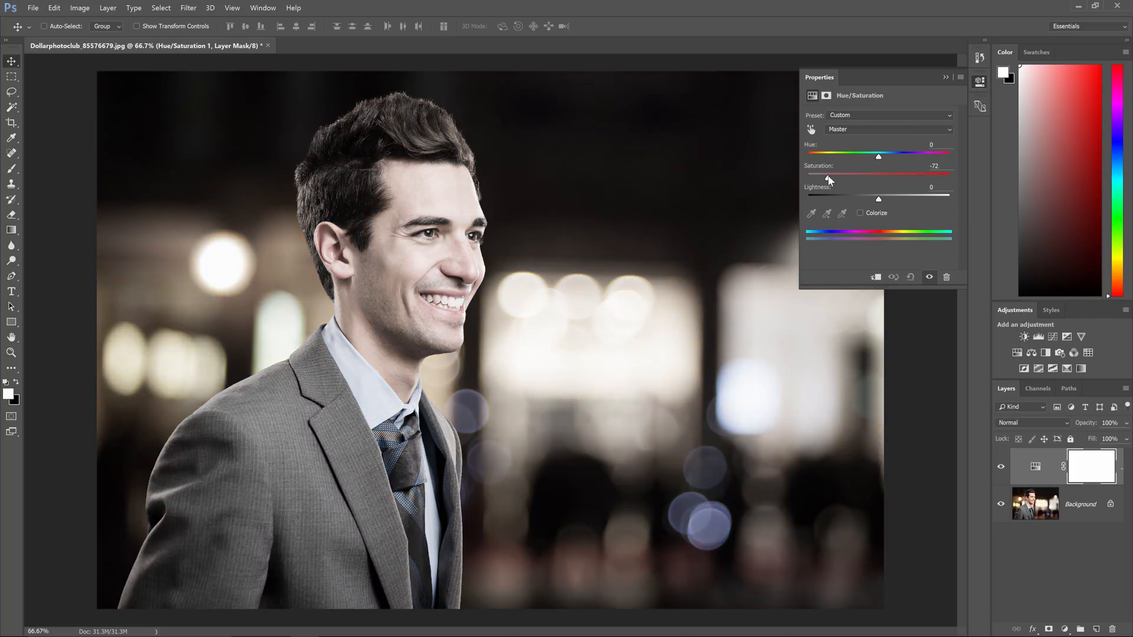
{"action": "left_click_drag", "start_coordinate": [828, 179], "coordinate": [871, 179]}
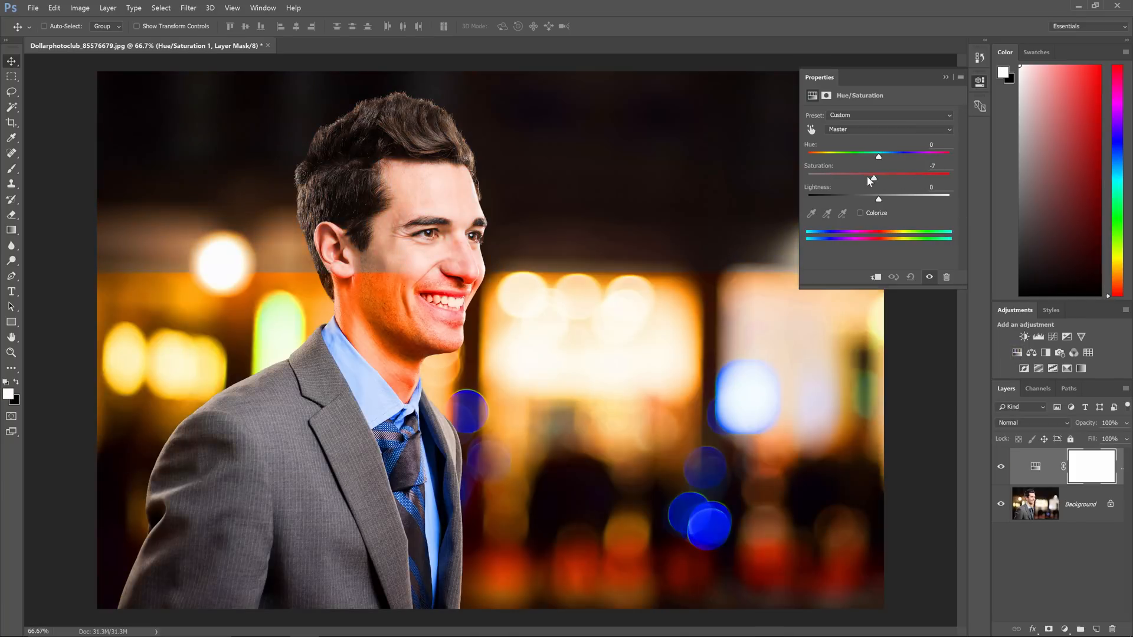
{"action": "left_click", "coordinate": [889, 129]}
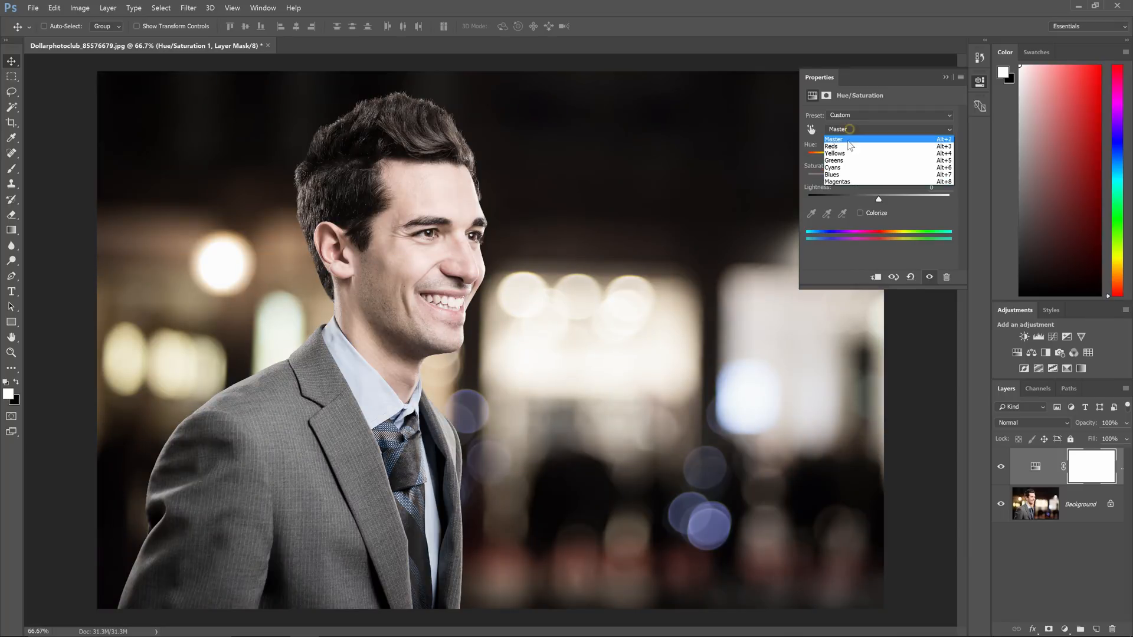
{"action": "left_click", "coordinate": [834, 146]}
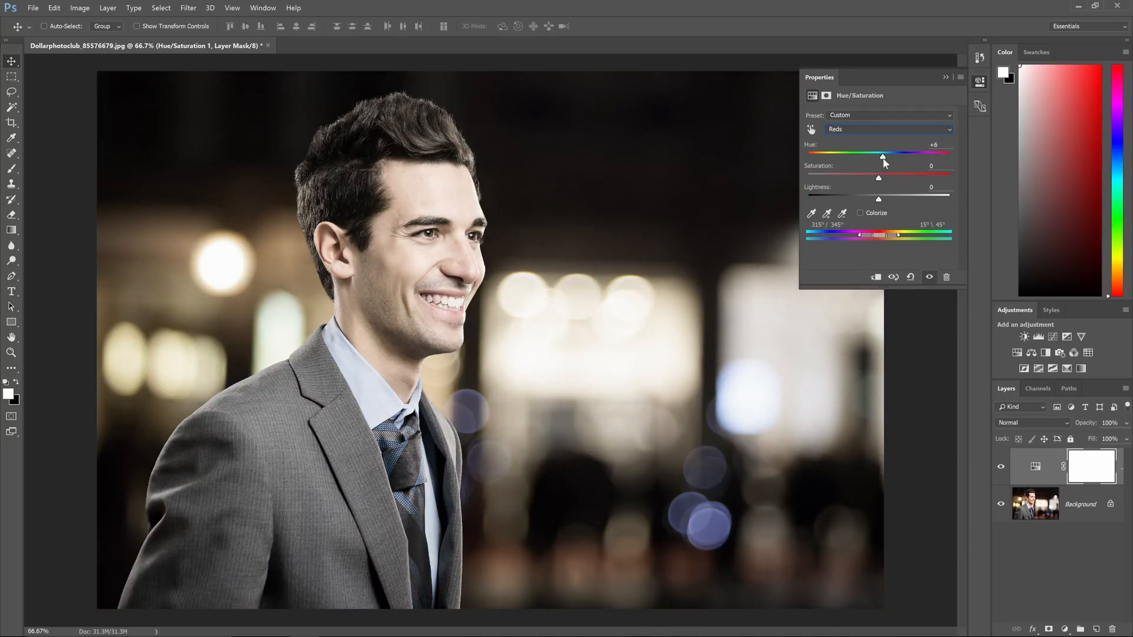
{"action": "left_click", "coordinate": [888, 129]}
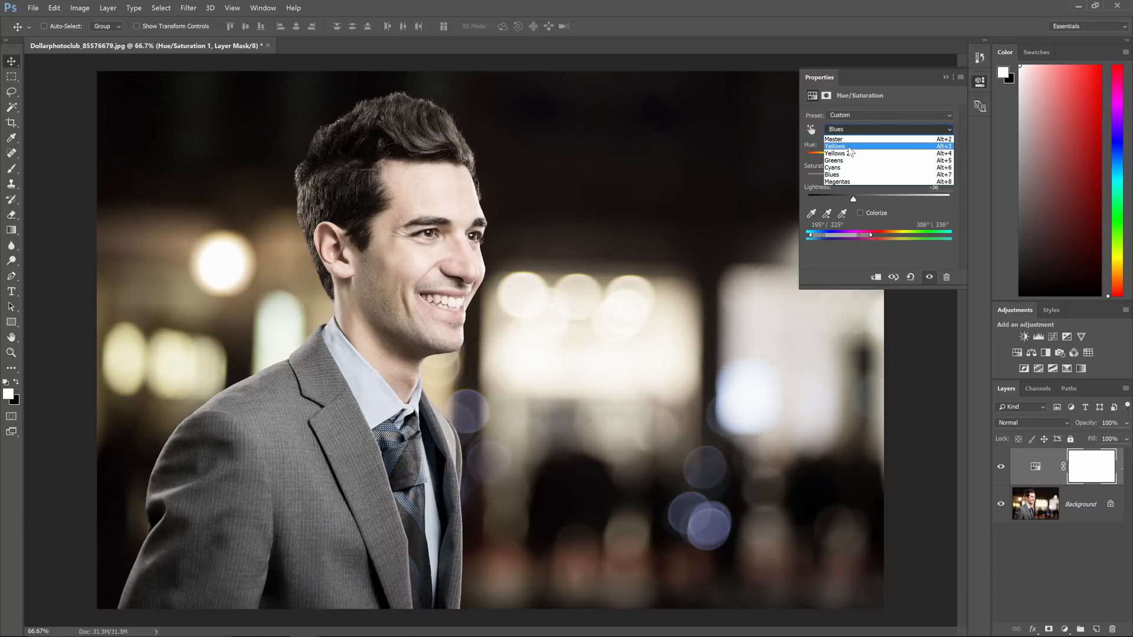
{"action": "left_click", "coordinate": [835, 146]}
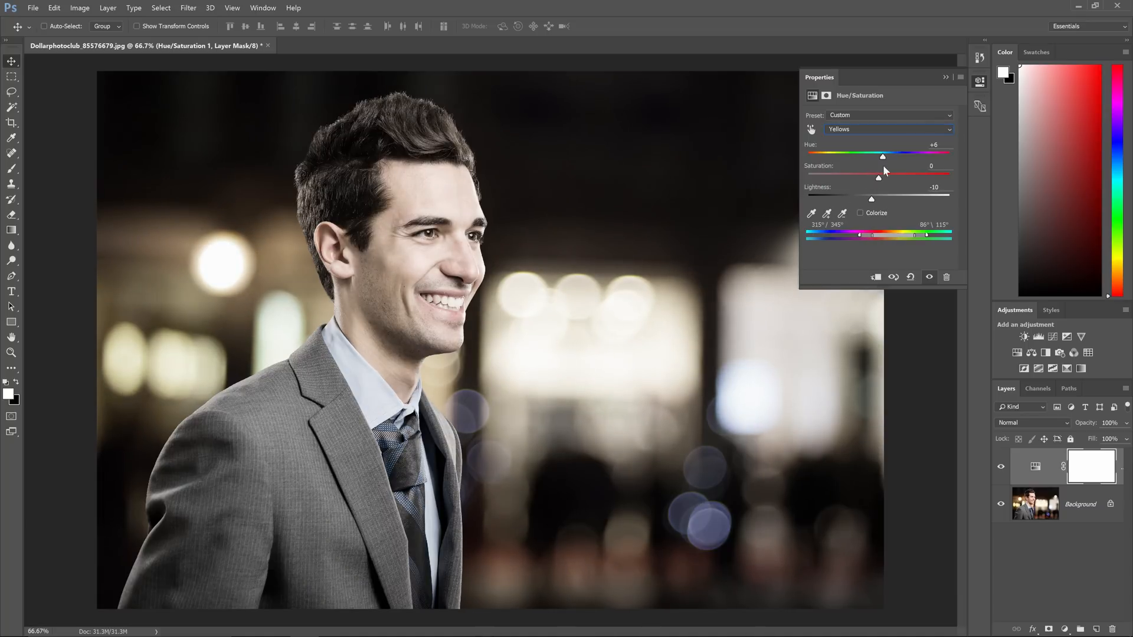
{"action": "left_click_drag", "start_coordinate": [882, 176], "coordinate": [871, 176]}
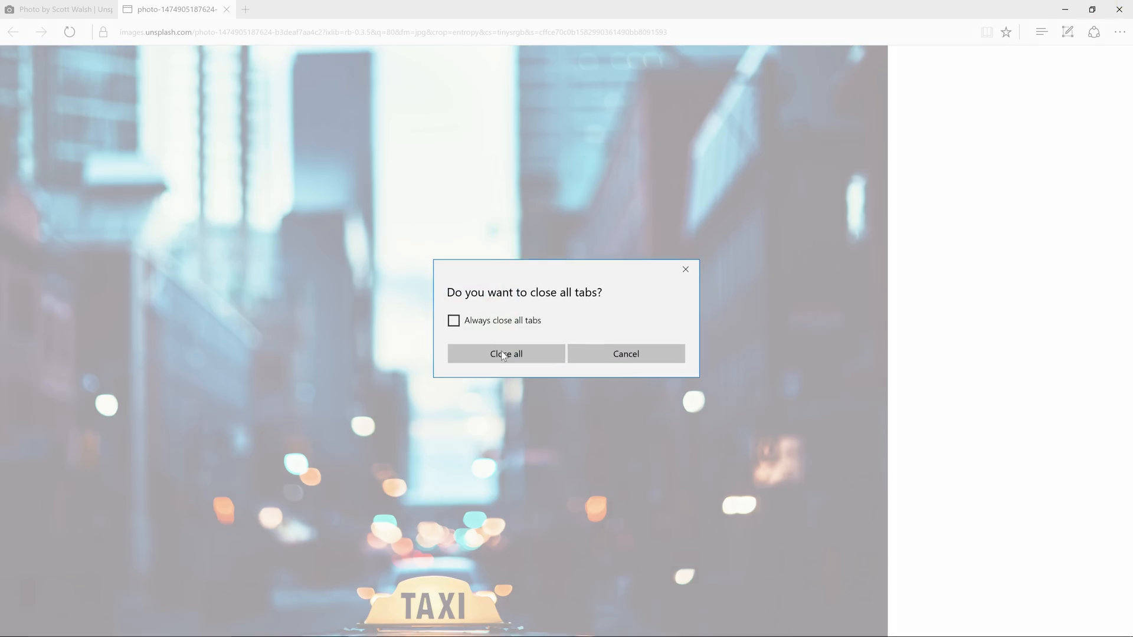
Confirm closing all Edge tabs showing the taxi photo.
{"action": "left_click", "coordinate": [505, 354]}
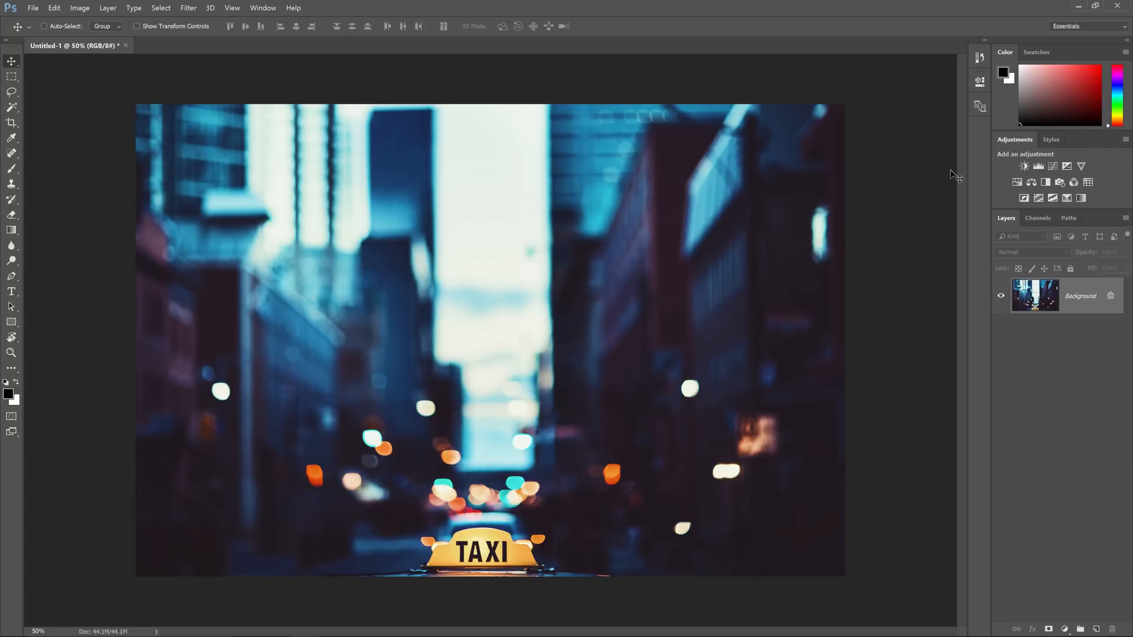
{"action": "mouse_move", "coordinate": [932, 203]}
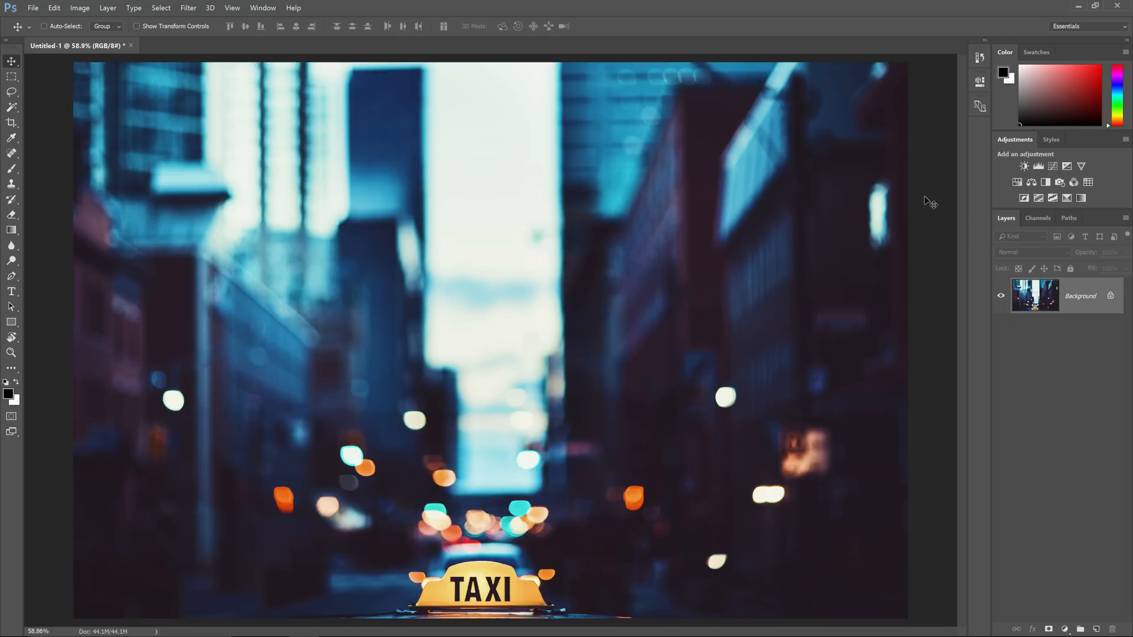
{"action": "mouse_move", "coordinate": [931, 202]}
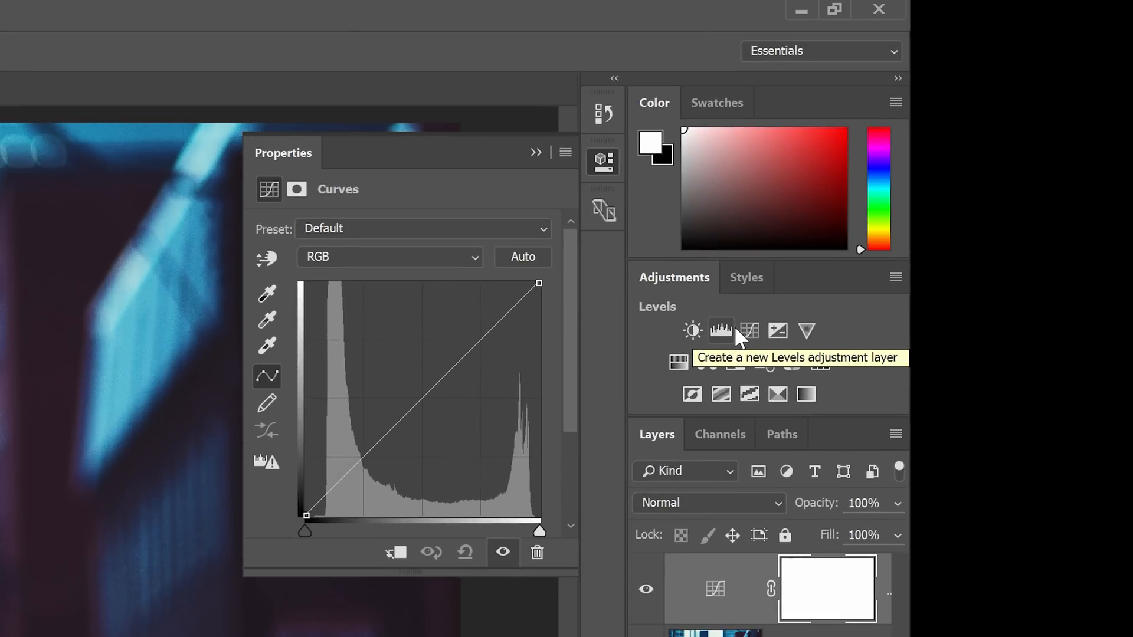
{"action": "mouse_move", "coordinate": [564, 380]}
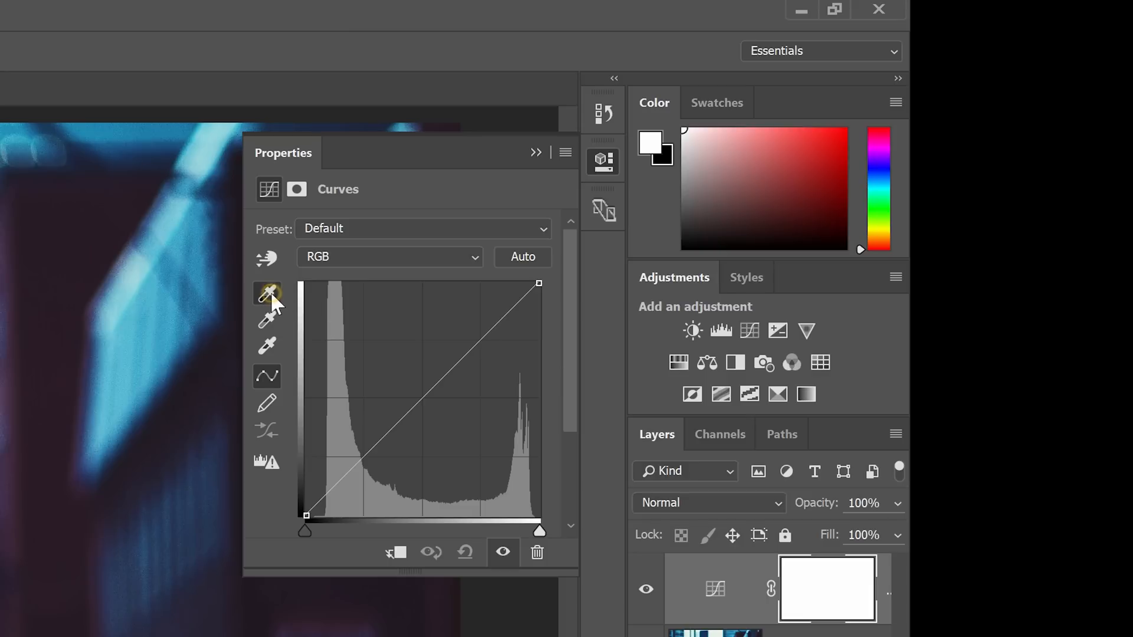
{"action": "mouse_move", "coordinate": [267, 293]}
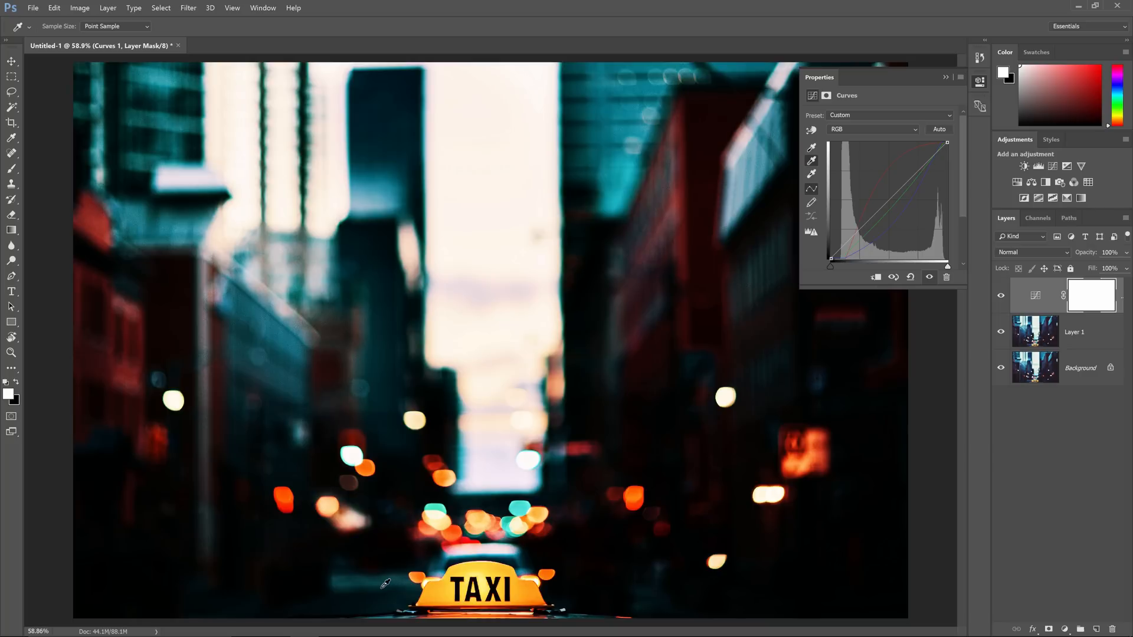
{"action": "mouse_move", "coordinate": [383, 567]}
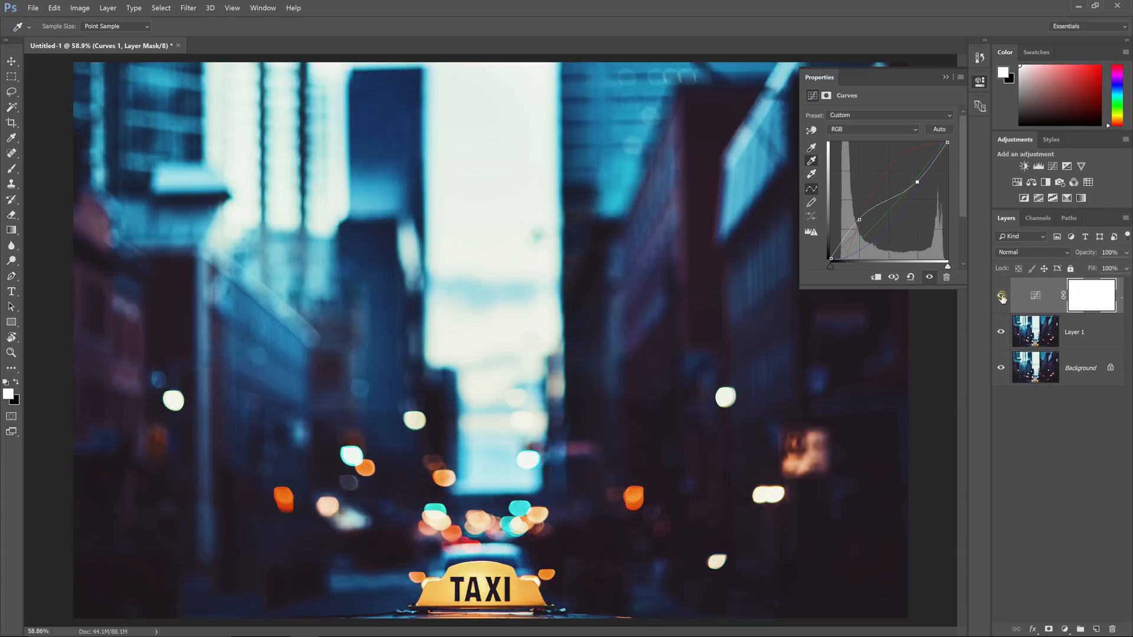
Toggle the Curves grade off to compare, then bring up Layer 1's layer options.
{"action": "left_click", "coordinate": [1002, 296]}
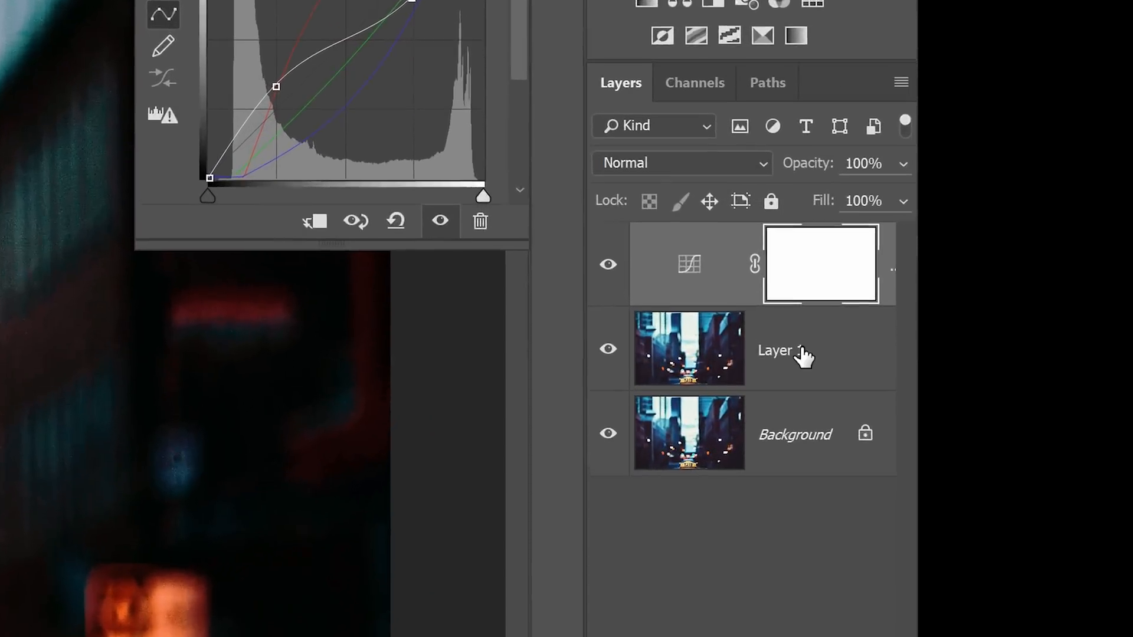
{"action": "right_click", "coordinate": [781, 350]}
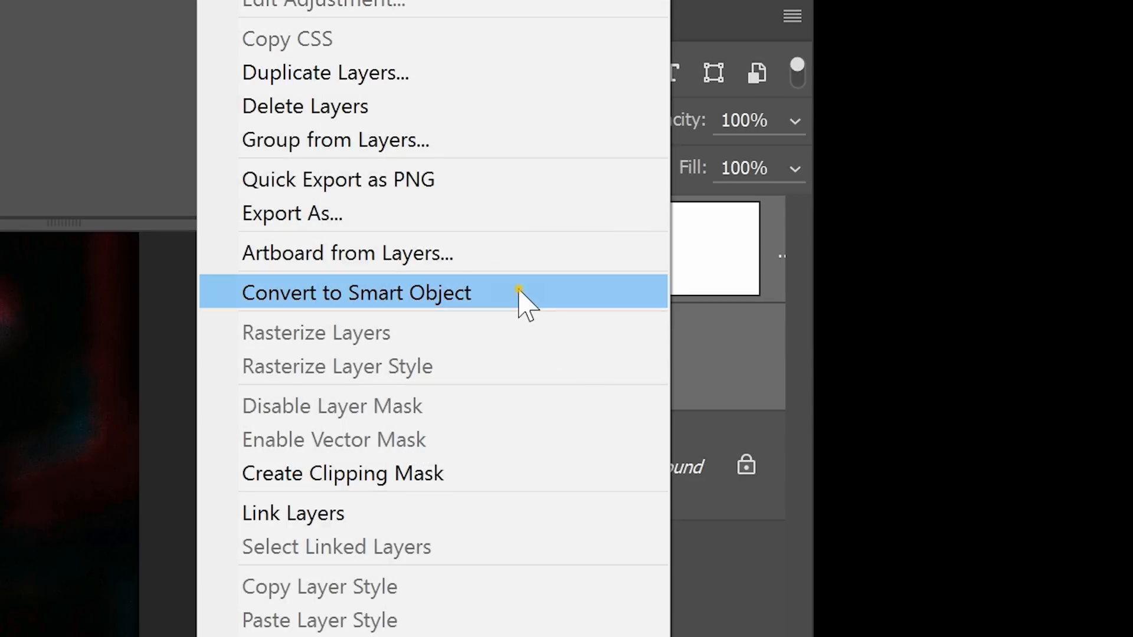
Convert the graded layers to a Difference-blended smart object and clip a new Curves layer to it.
{"action": "left_click", "coordinate": [356, 293]}
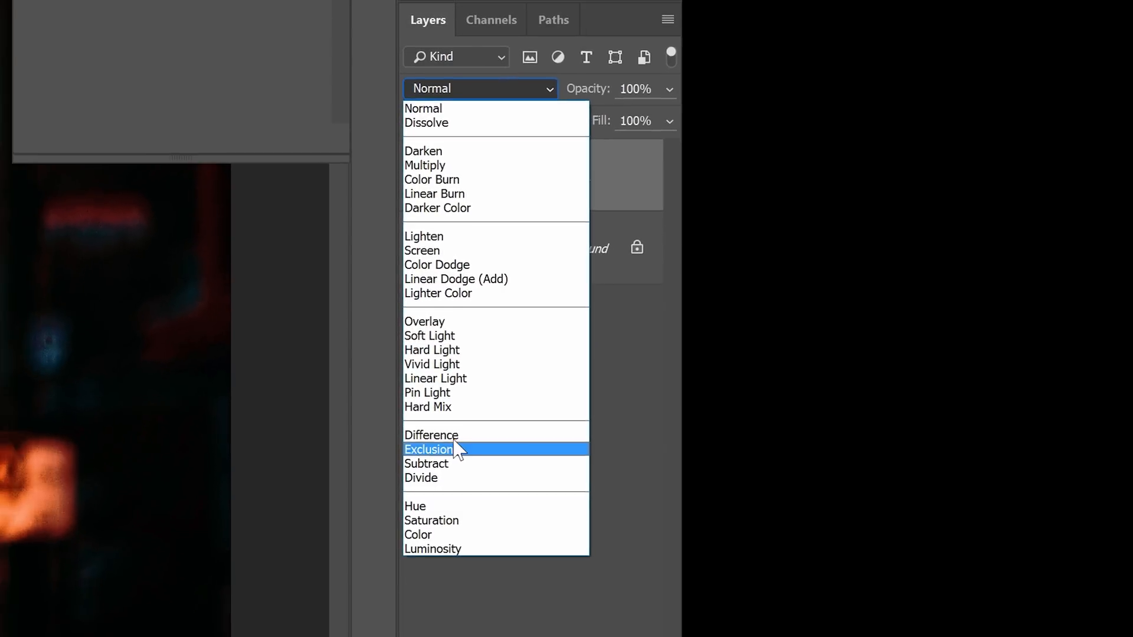
{"action": "left_click", "coordinate": [431, 434]}
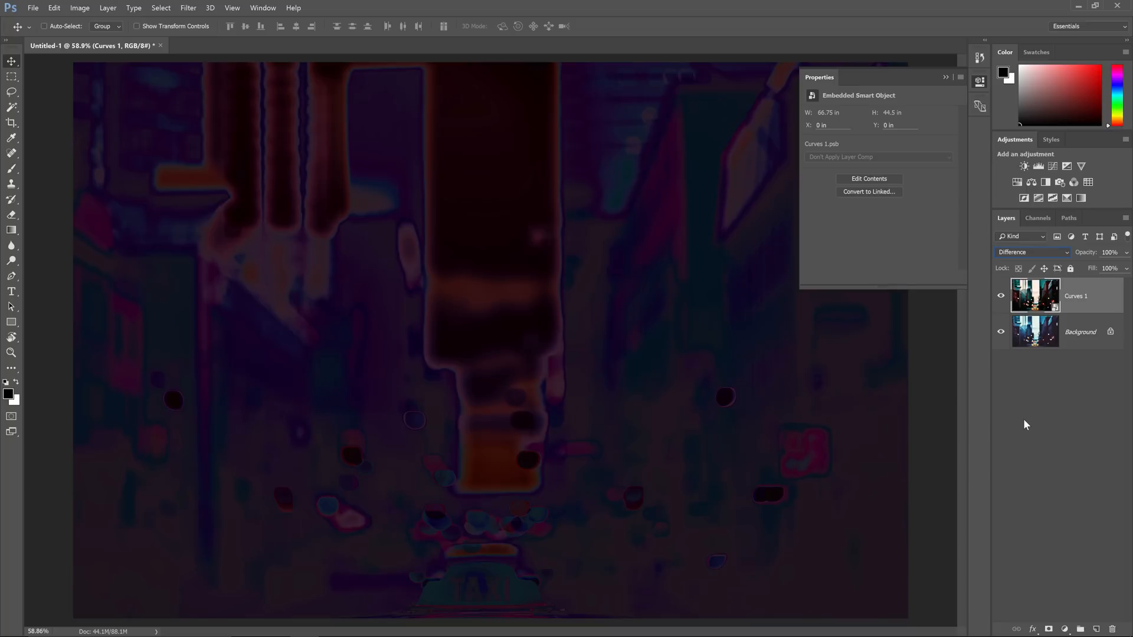
{"action": "left_click", "coordinate": [945, 77]}
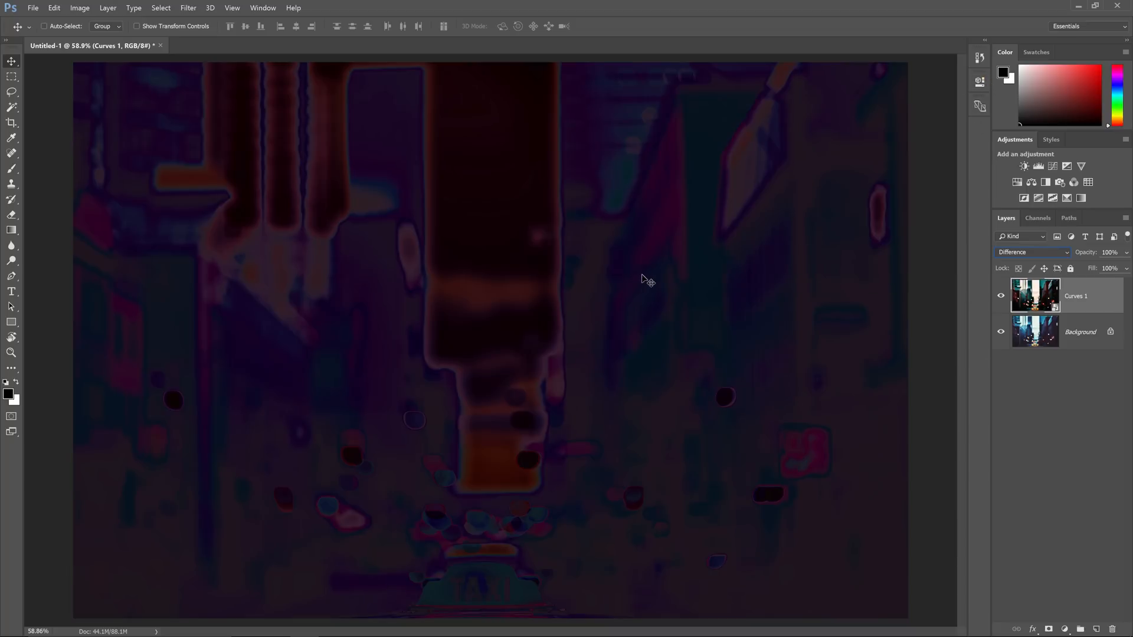
{"action": "mouse_move", "coordinate": [581, 326]}
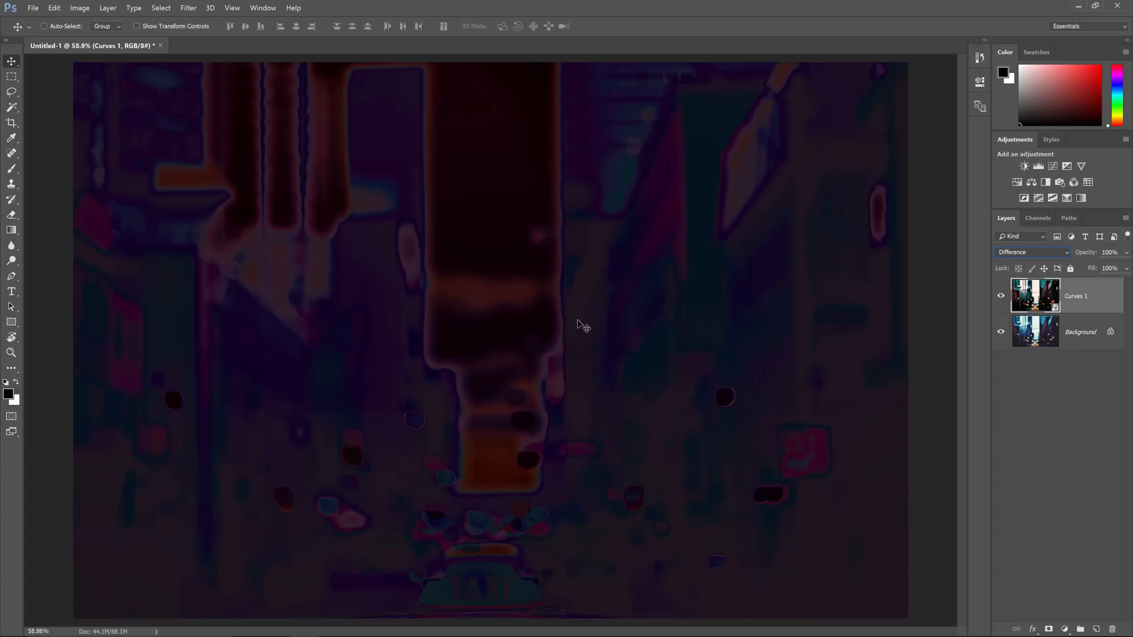
{"action": "mouse_move", "coordinate": [583, 312]}
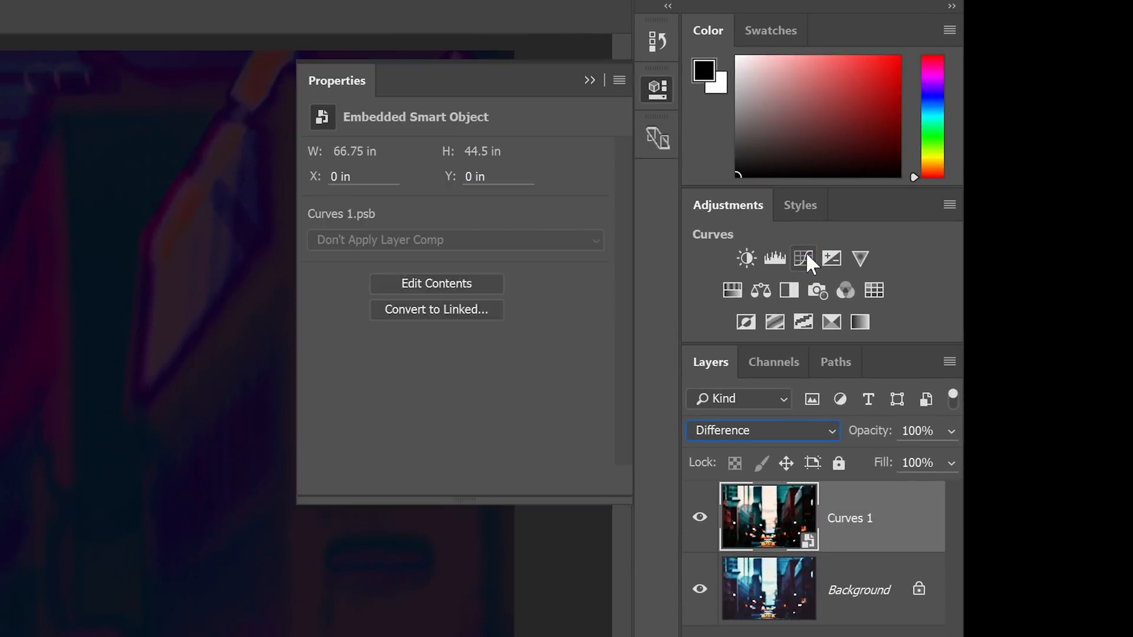
{"action": "left_click", "coordinate": [802, 258]}
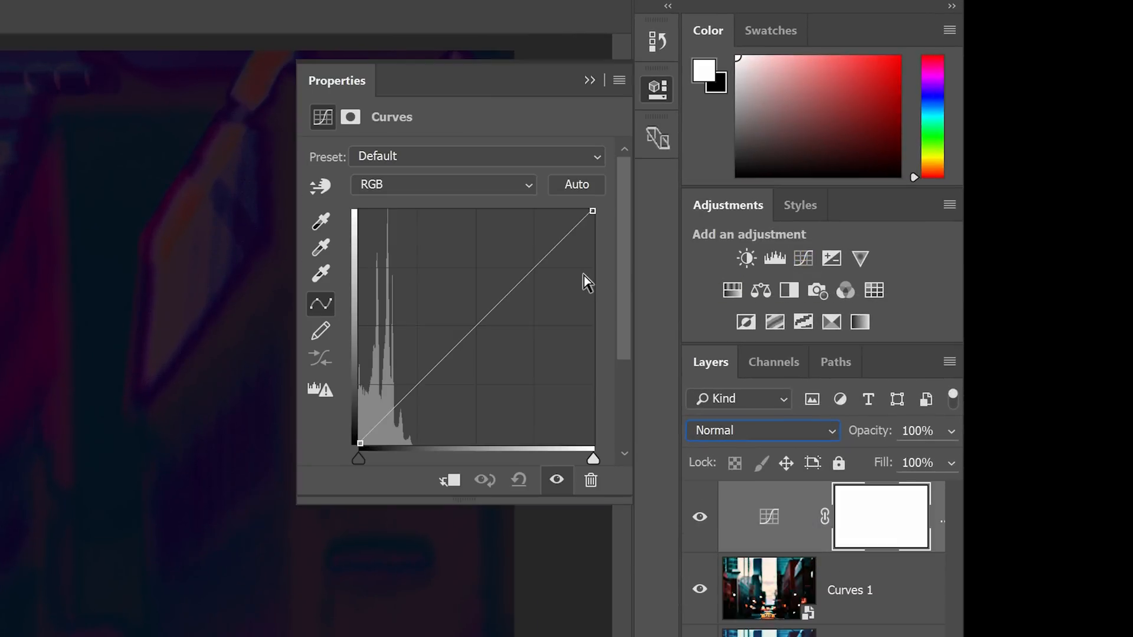
{"action": "mouse_move", "coordinate": [522, 196]}
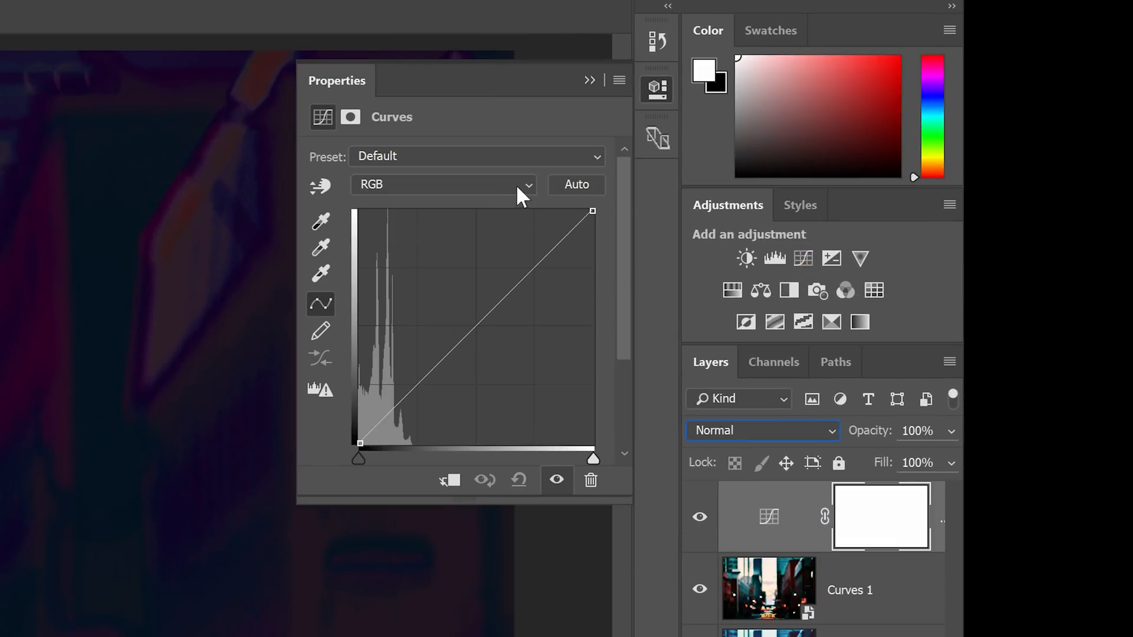
{"action": "left_click", "coordinate": [444, 184]}
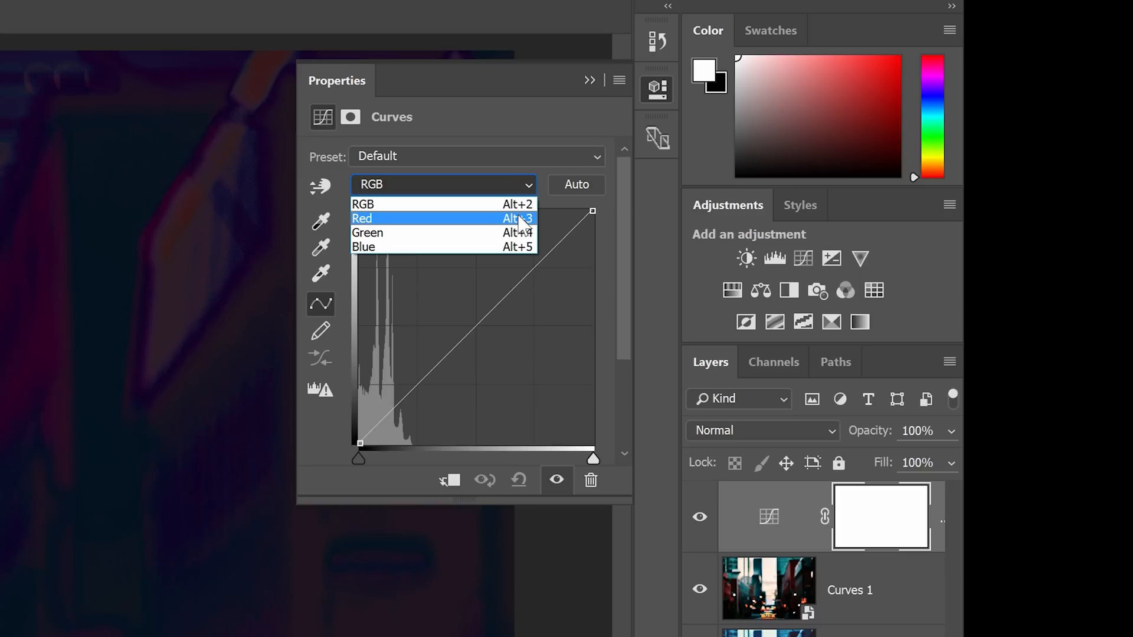
{"action": "mouse_move", "coordinate": [513, 248]}
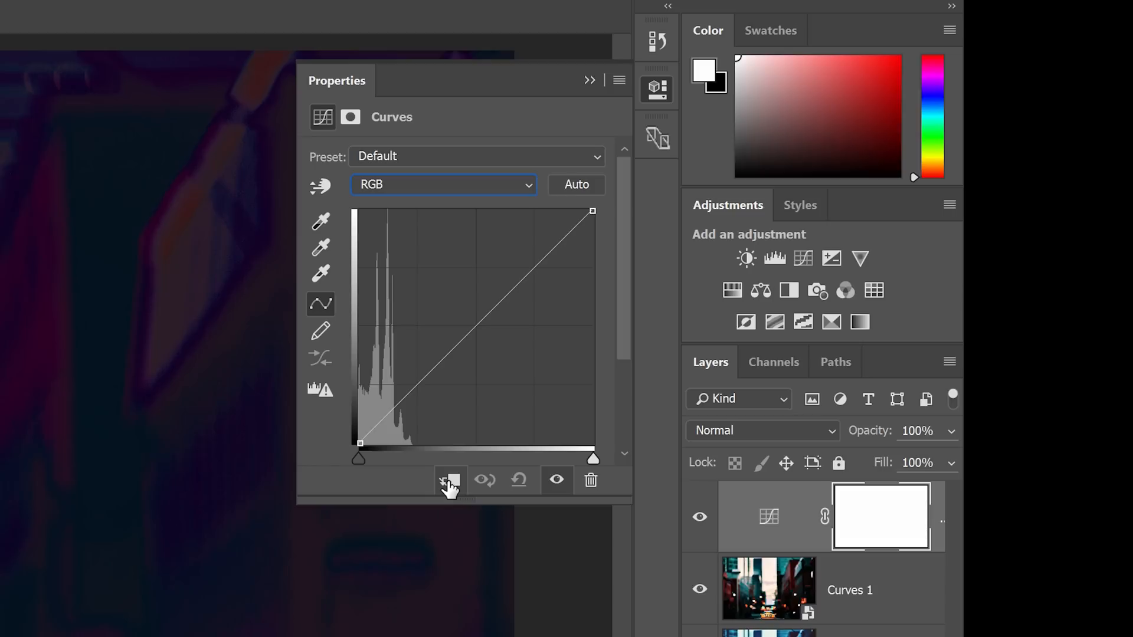
{"action": "left_click", "coordinate": [451, 480]}
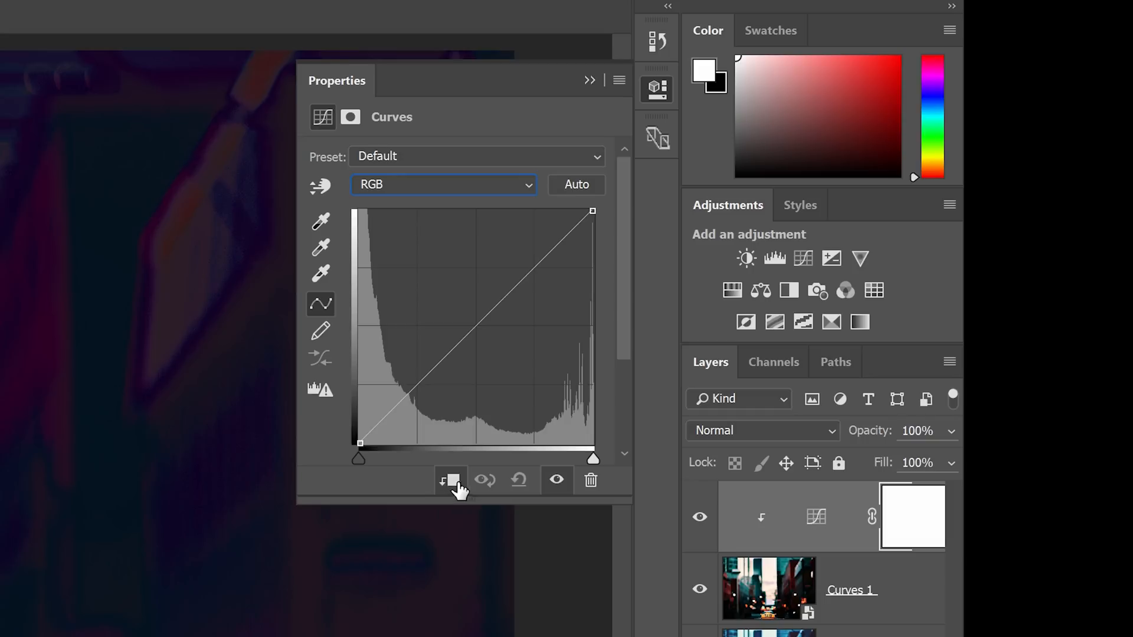
Show the Red channel alone and pull the Red curve down with several points.
{"action": "left_click", "coordinate": [773, 362]}
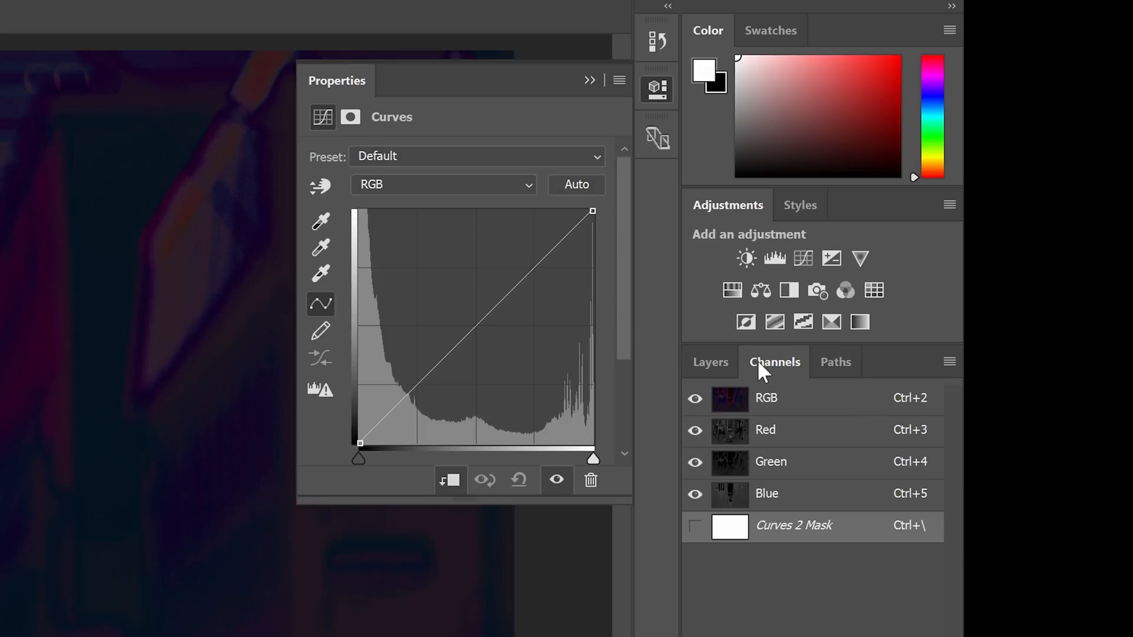
{"action": "left_click", "coordinate": [396, 7]}
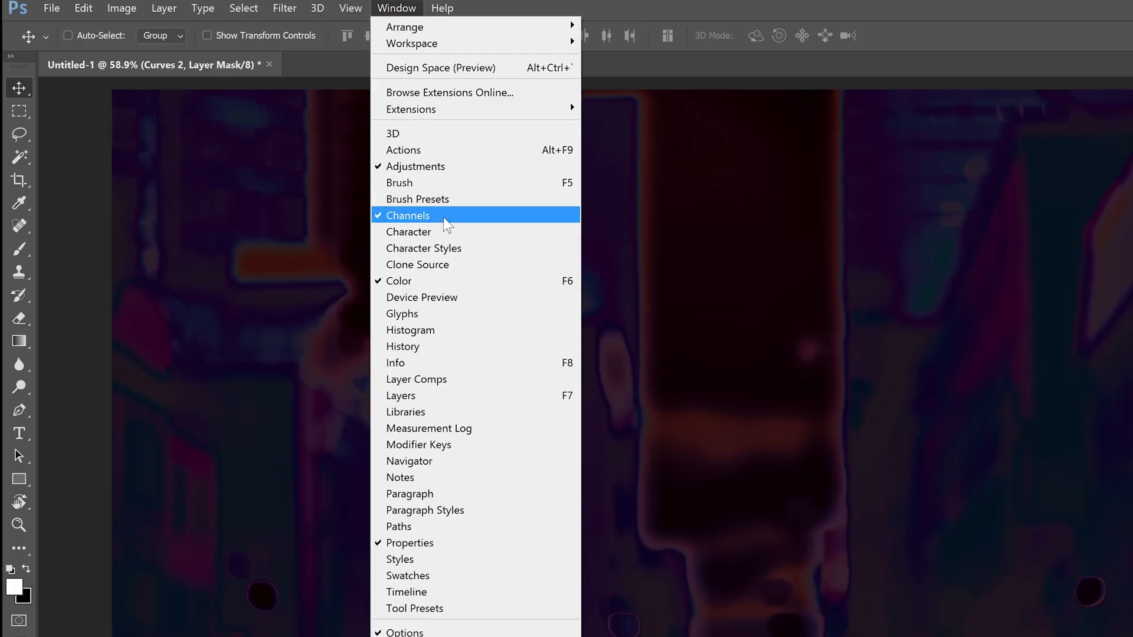
{"action": "left_click", "coordinate": [407, 215]}
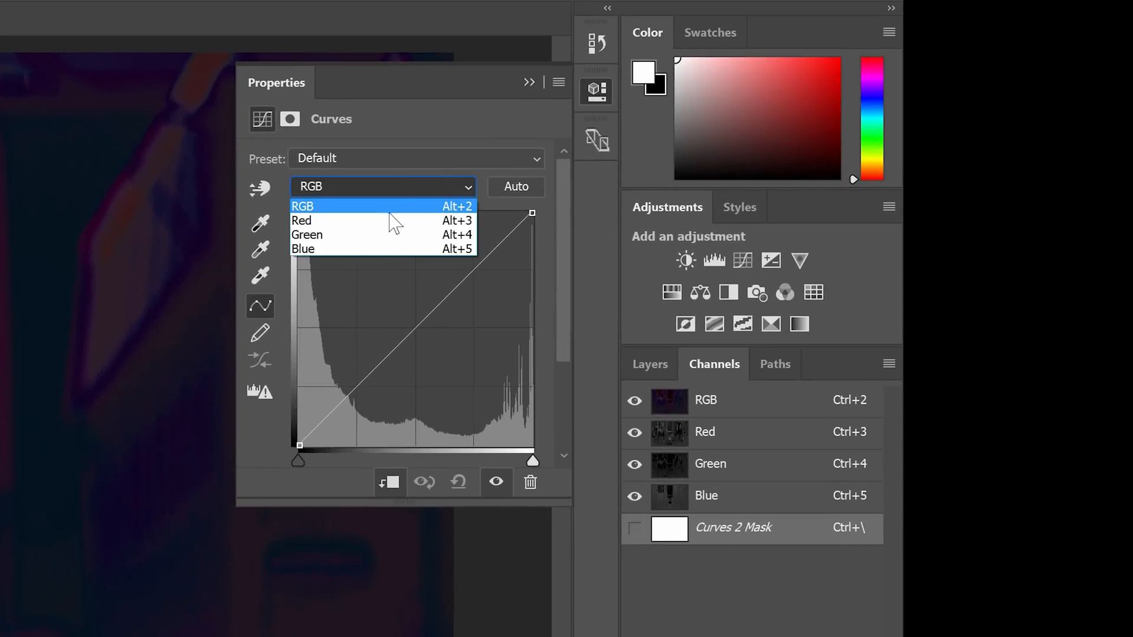
{"action": "left_click", "coordinate": [301, 220]}
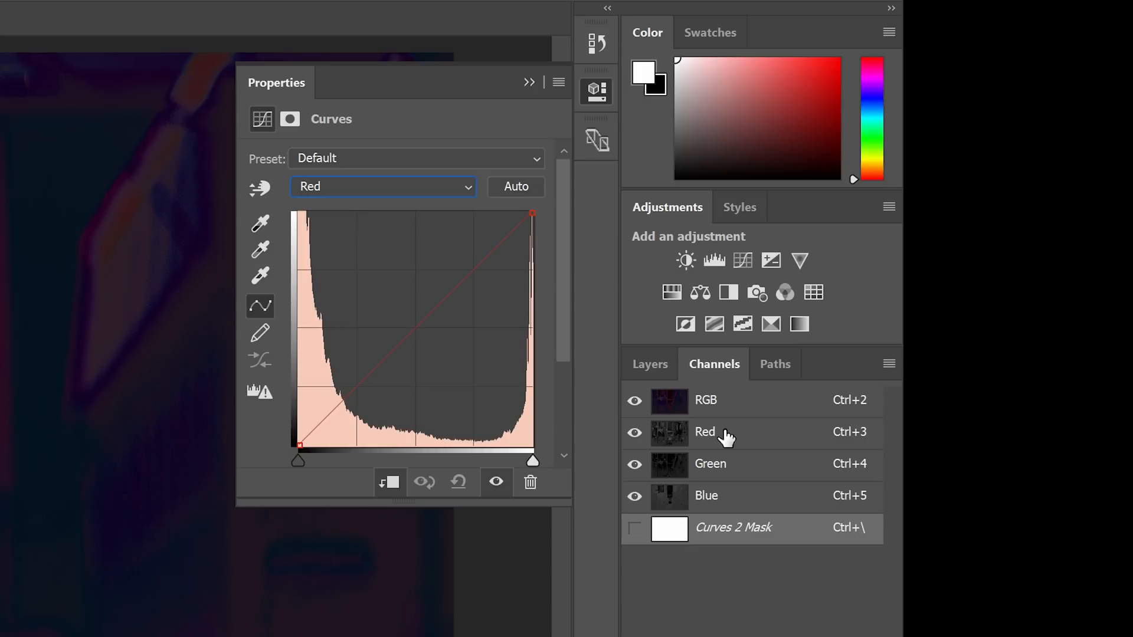
{"action": "left_click", "coordinate": [704, 432]}
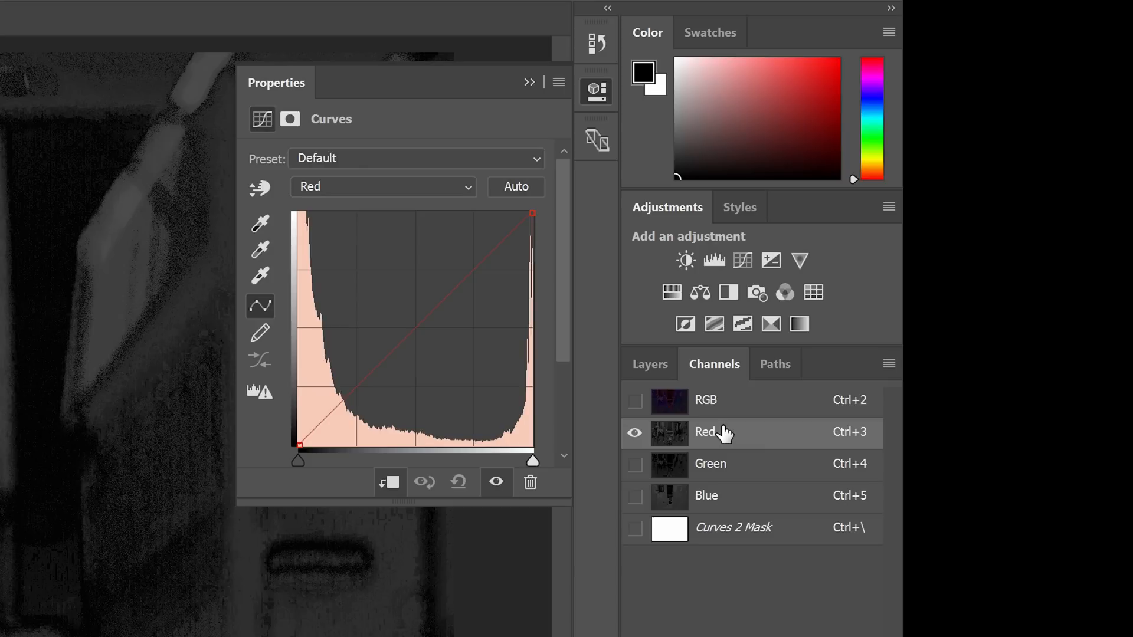
{"action": "mouse_move", "coordinate": [262, 188]}
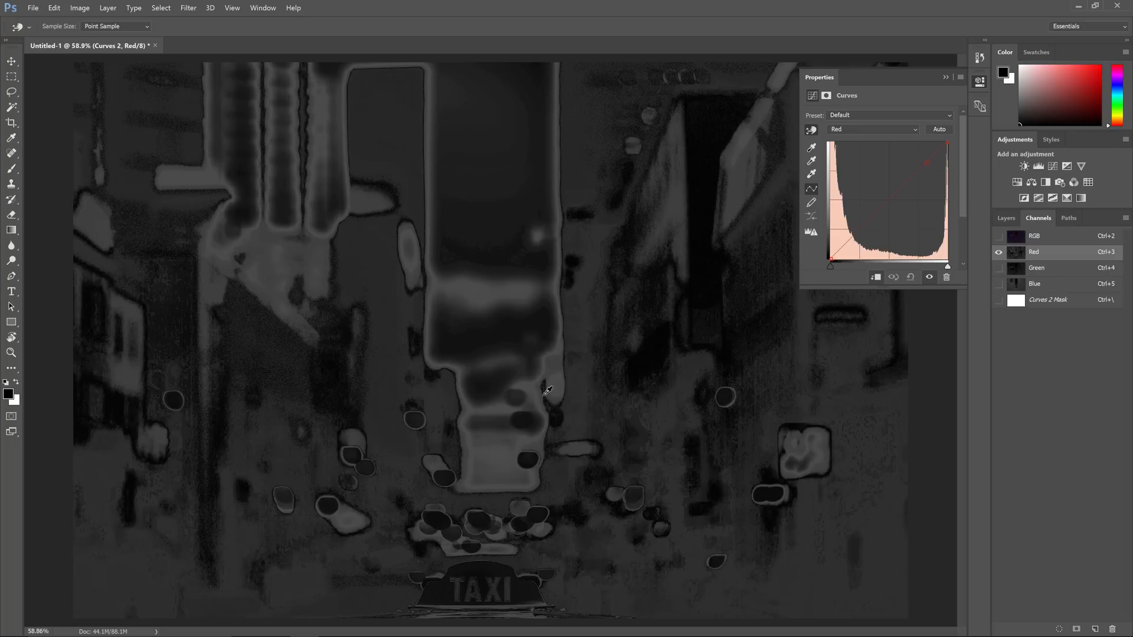
{"action": "left_click_drag", "start_coordinate": [927, 161], "coordinate": [930, 158]}
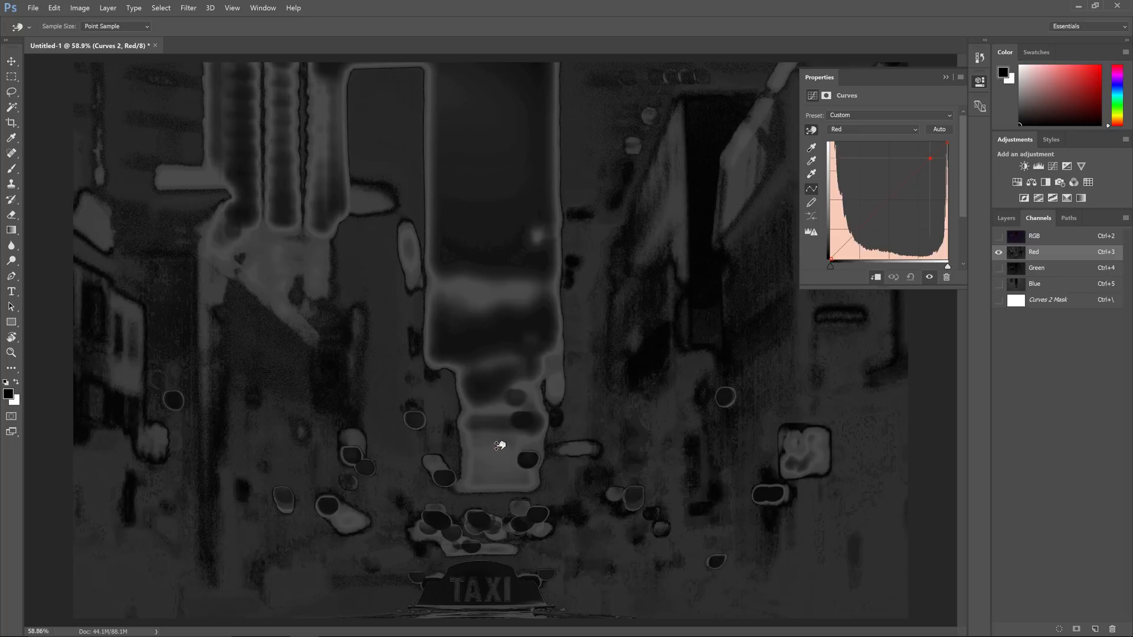
{"action": "left_click_drag", "start_coordinate": [931, 158], "coordinate": [931, 184]}
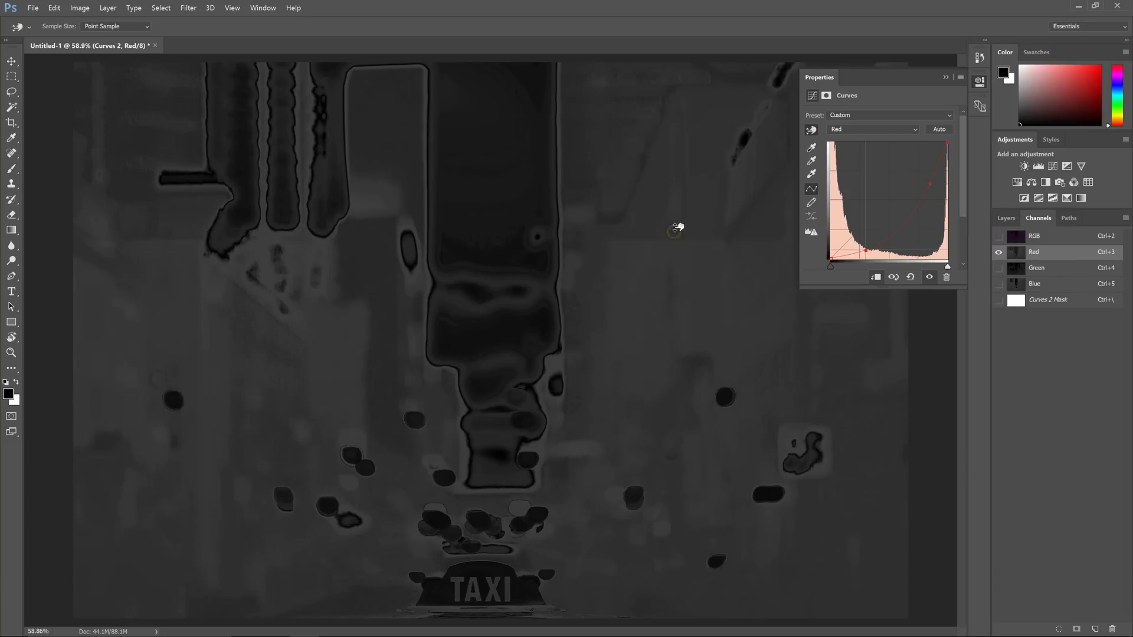
{"action": "left_click_drag", "start_coordinate": [863, 251], "coordinate": [865, 237]}
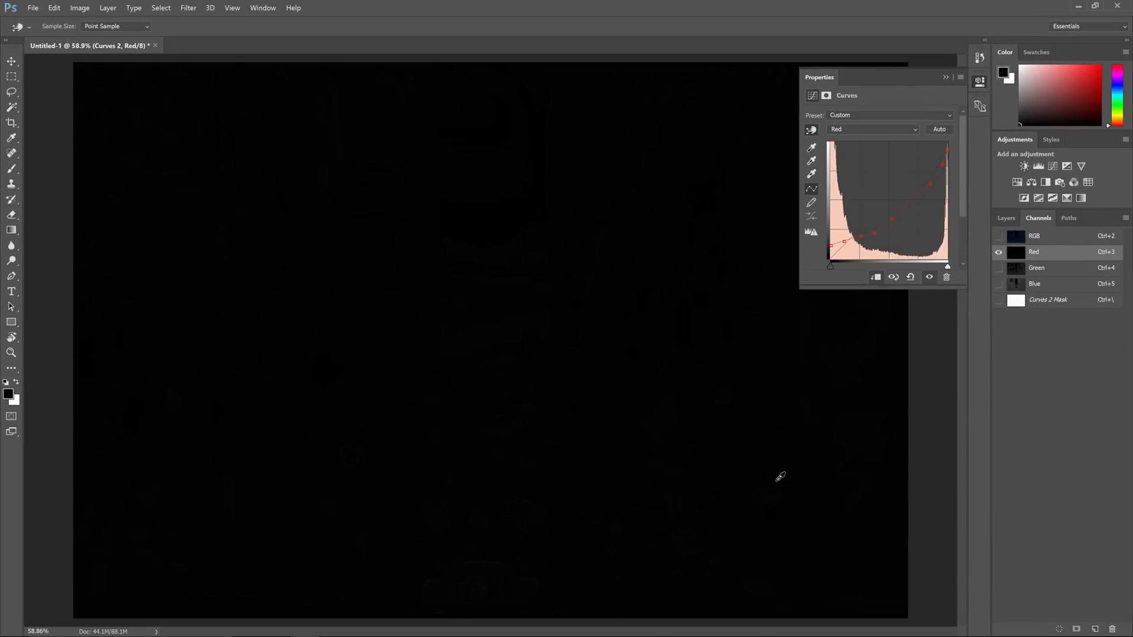
{"action": "mouse_move", "coordinate": [783, 485]}
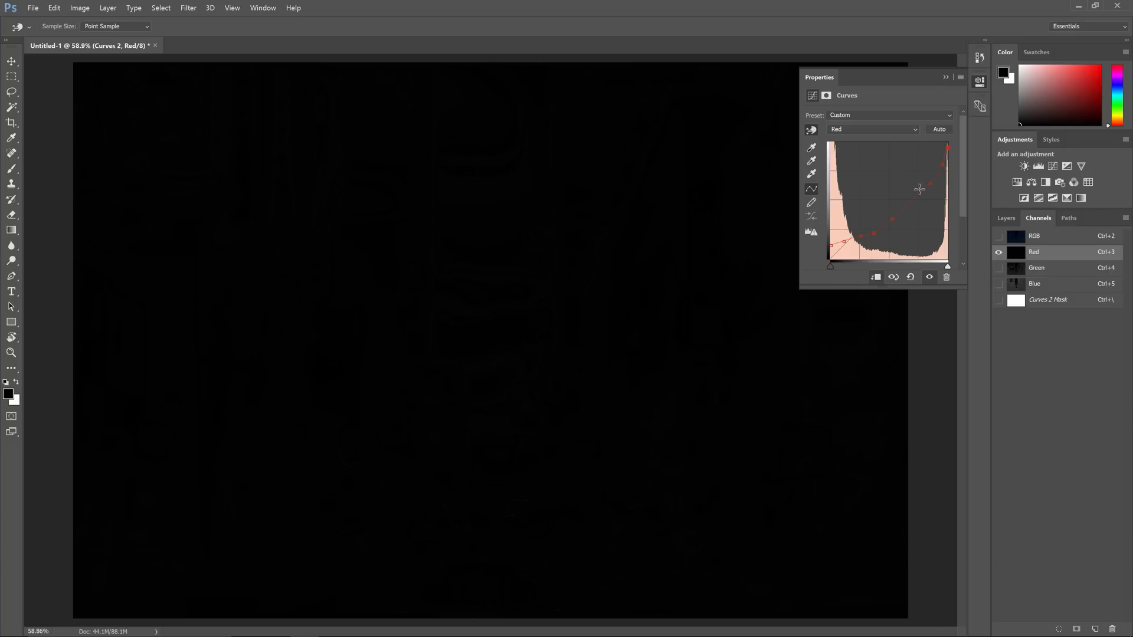
Switch Curves to Green and drag the curve's midtones upward.
{"action": "left_click", "coordinate": [873, 128]}
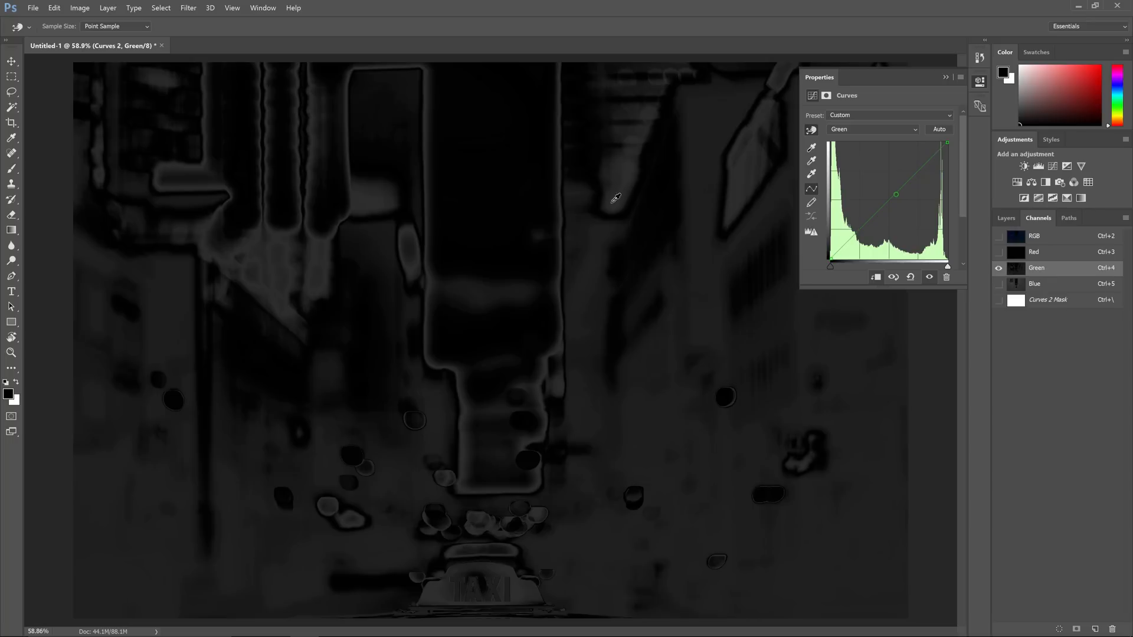
{"action": "left_click_drag", "start_coordinate": [896, 194], "coordinate": [901, 177]}
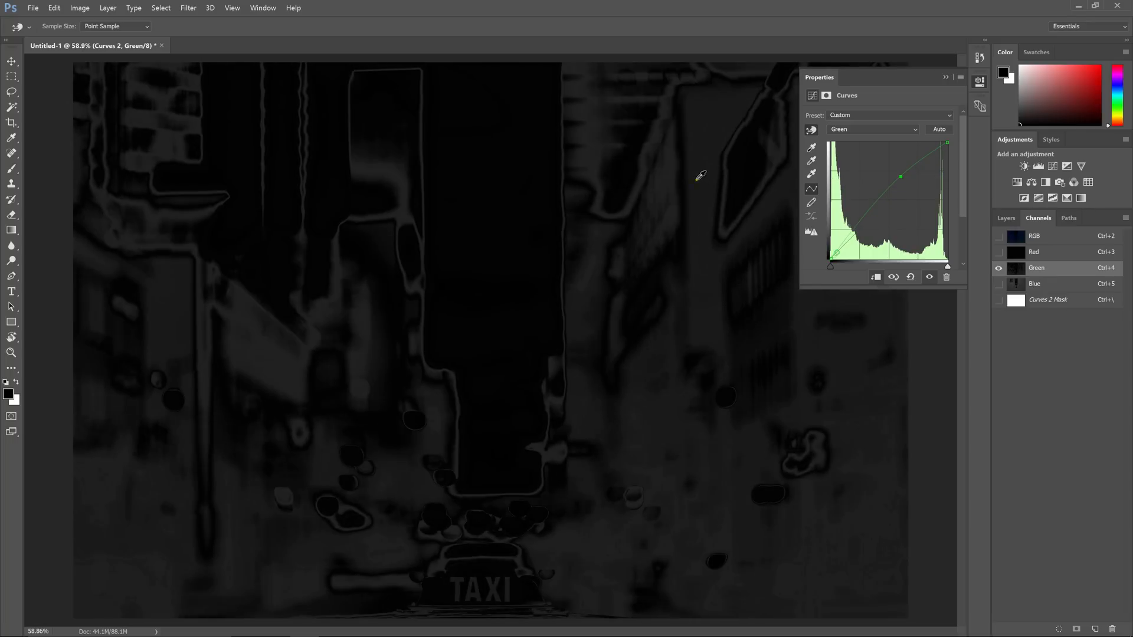
{"action": "left_click_drag", "start_coordinate": [900, 176], "coordinate": [861, 214]}
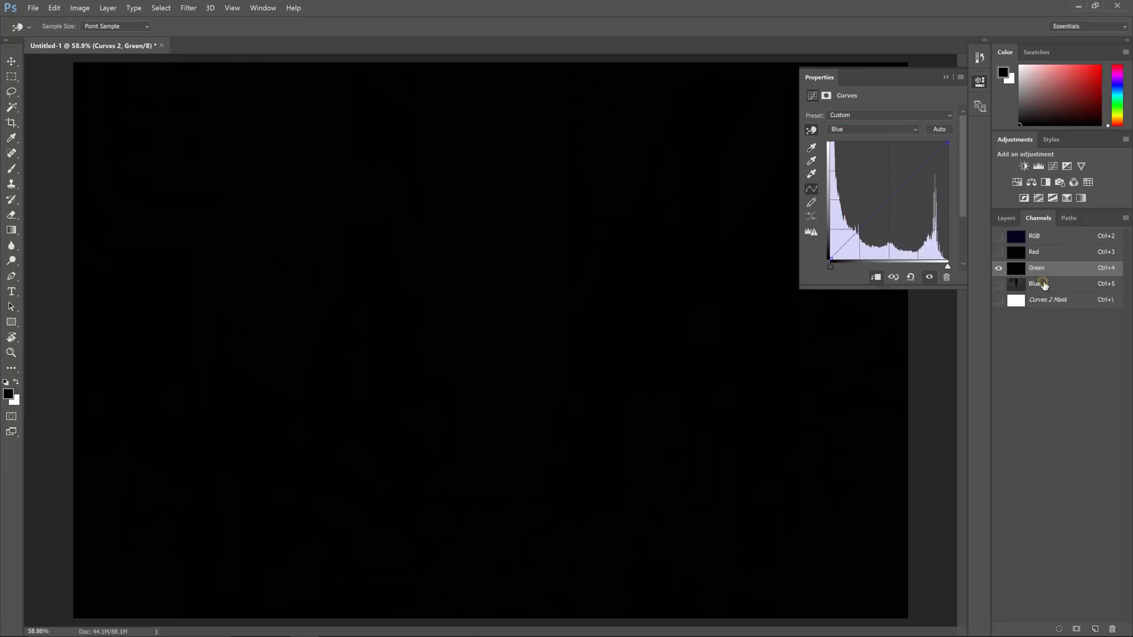
View the Blue channel, return to the RGB composite, and go back to Layers.
{"action": "left_click", "coordinate": [1035, 283]}
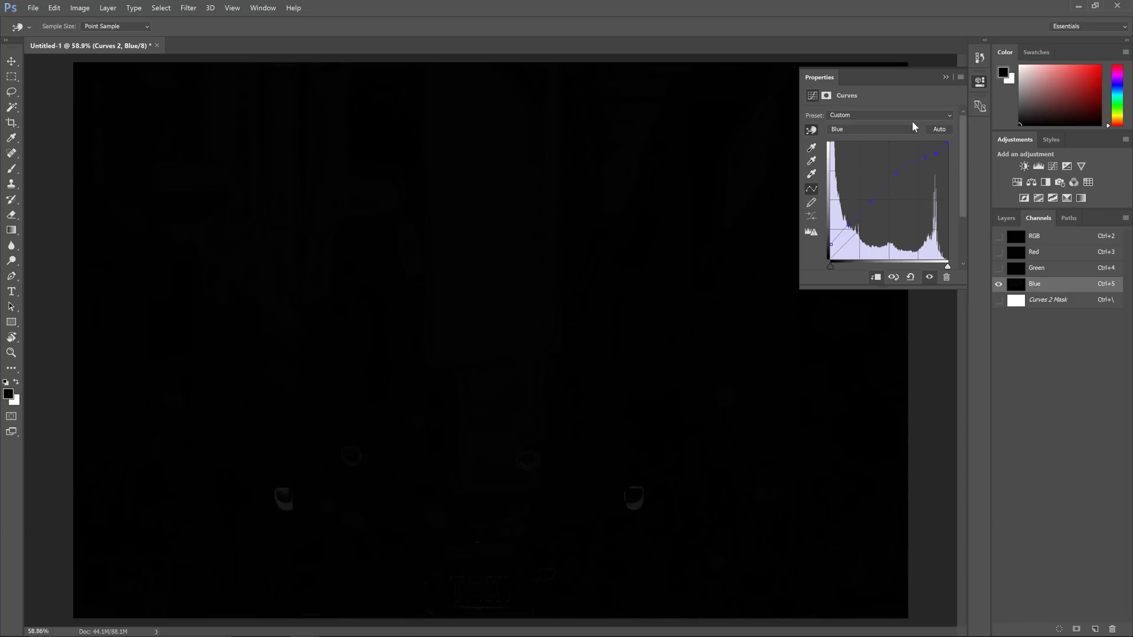
{"action": "left_click", "coordinate": [873, 129]}
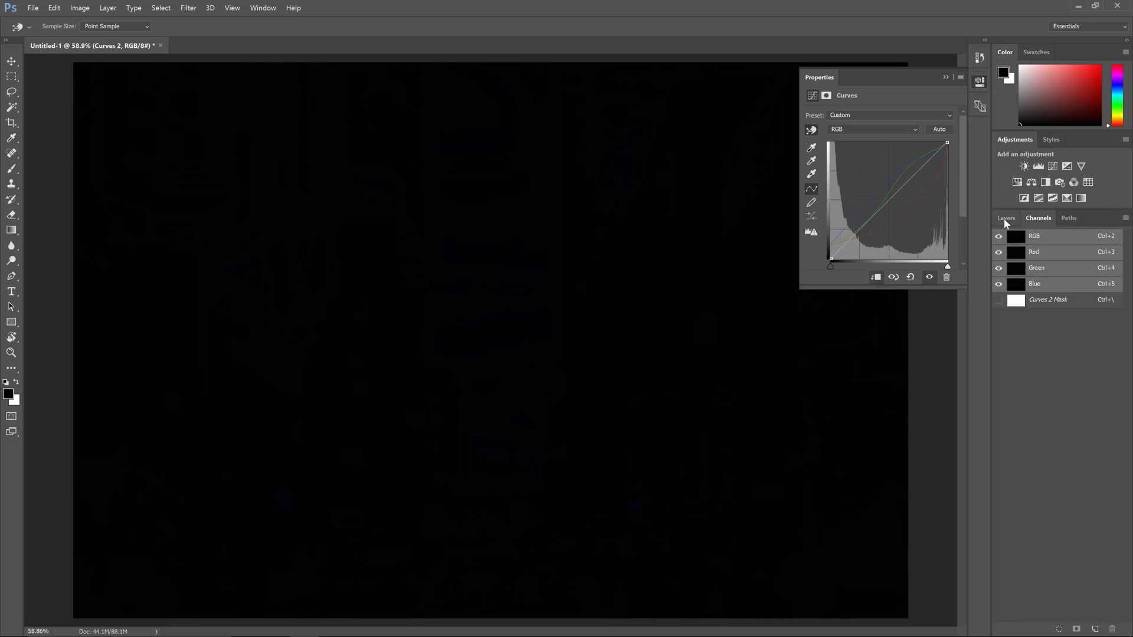
{"action": "left_click", "coordinate": [1005, 218]}
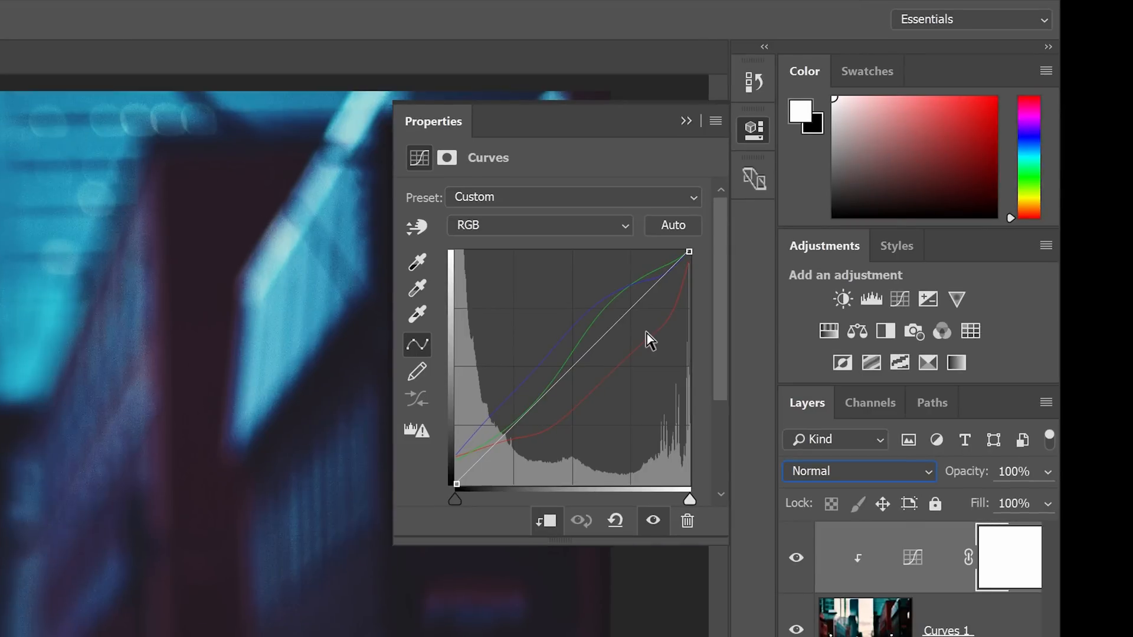
Save the three-channel curve as a Curves preset and switch to the cliff-diving photo.
{"action": "left_click", "coordinate": [716, 120]}
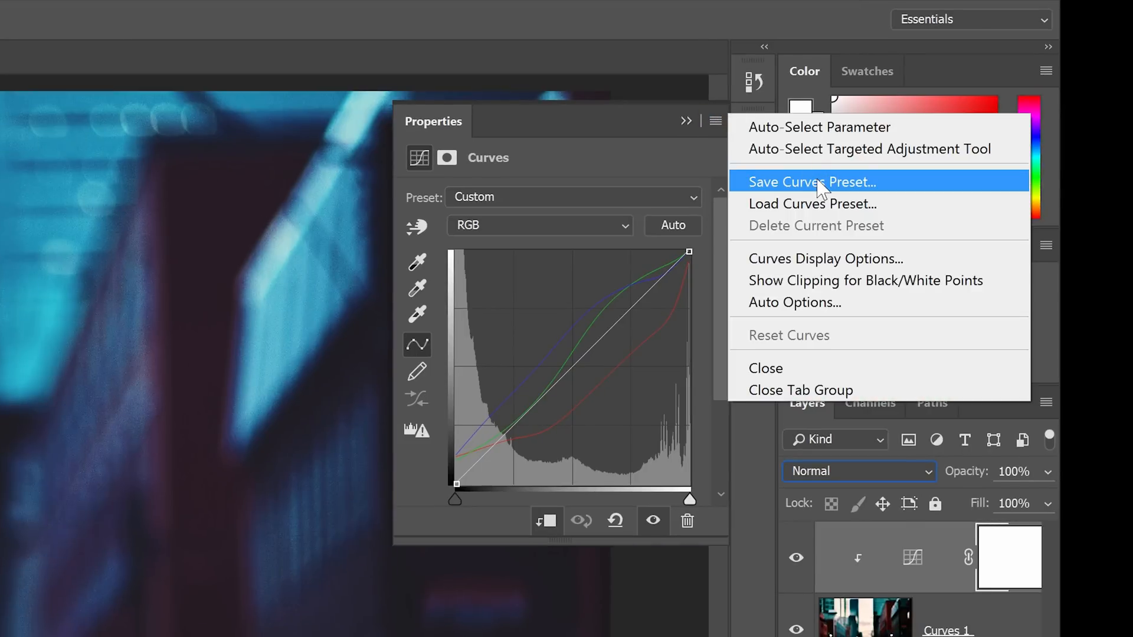
{"action": "left_click", "coordinate": [812, 181]}
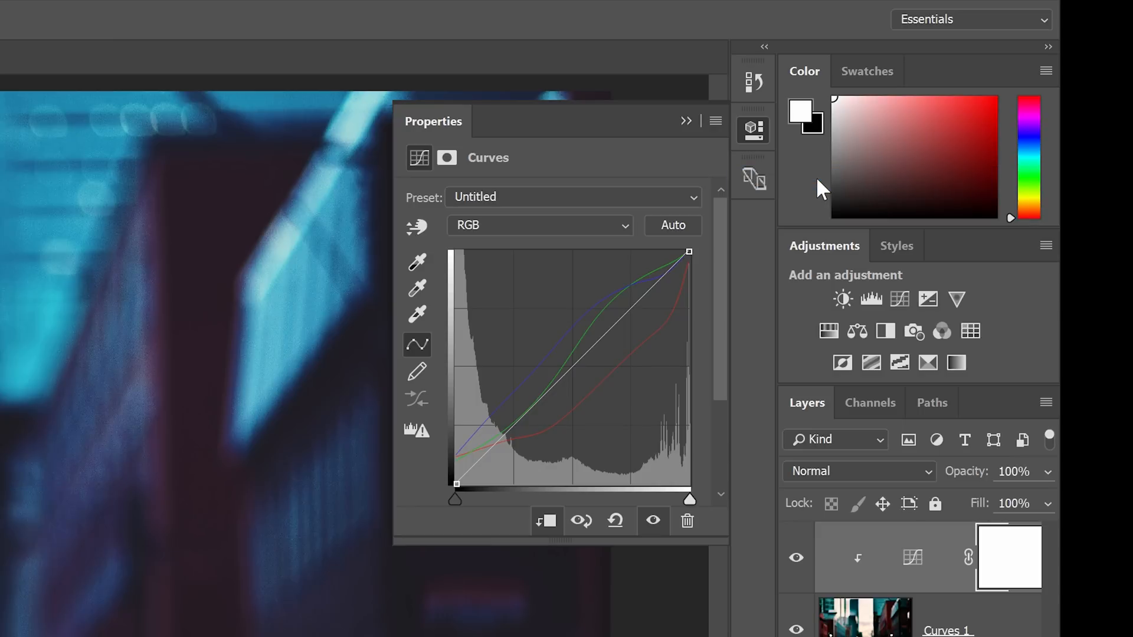
{"action": "left_click", "coordinate": [571, 197]}
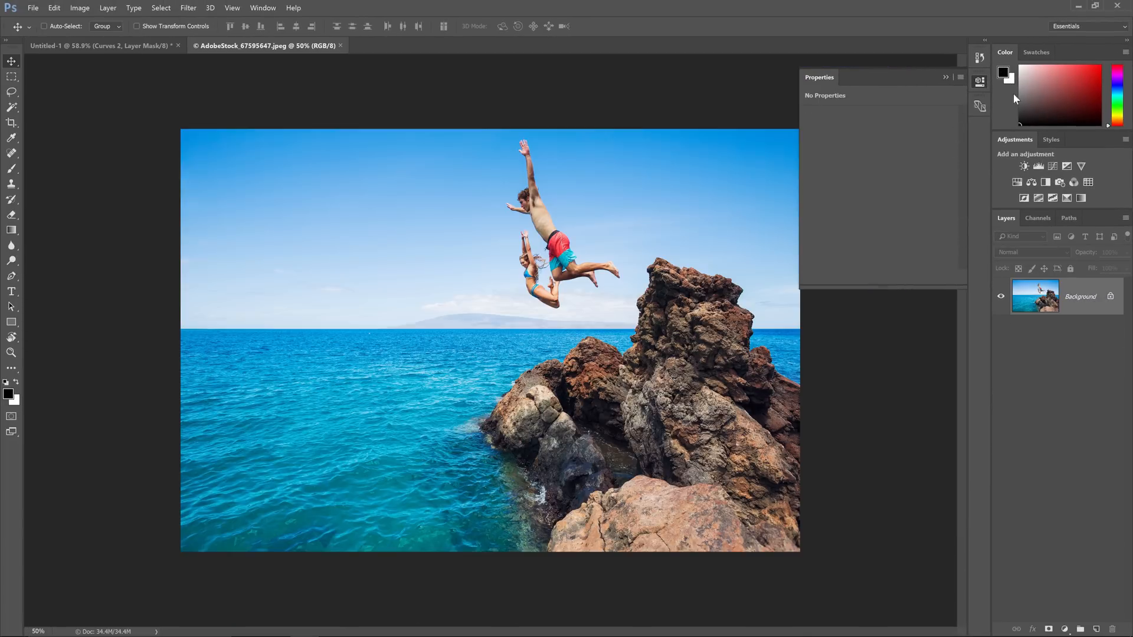
Add Curves adjustments to the cliff-jump and pier test photos.
{"action": "left_click", "coordinate": [1024, 166]}
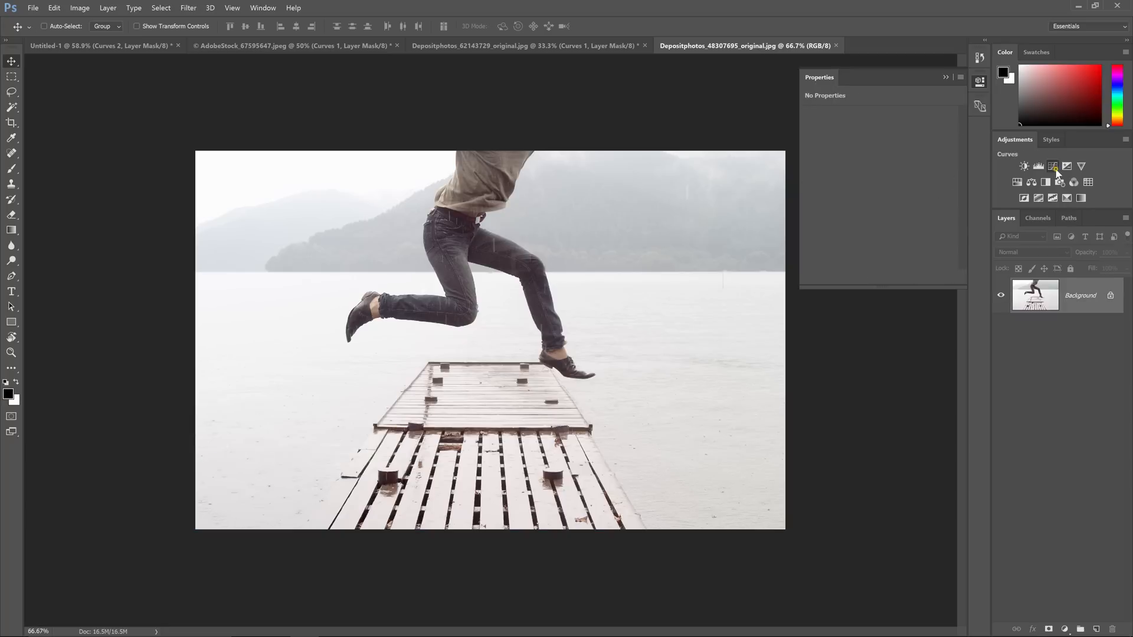
{"action": "left_click", "coordinate": [1054, 167]}
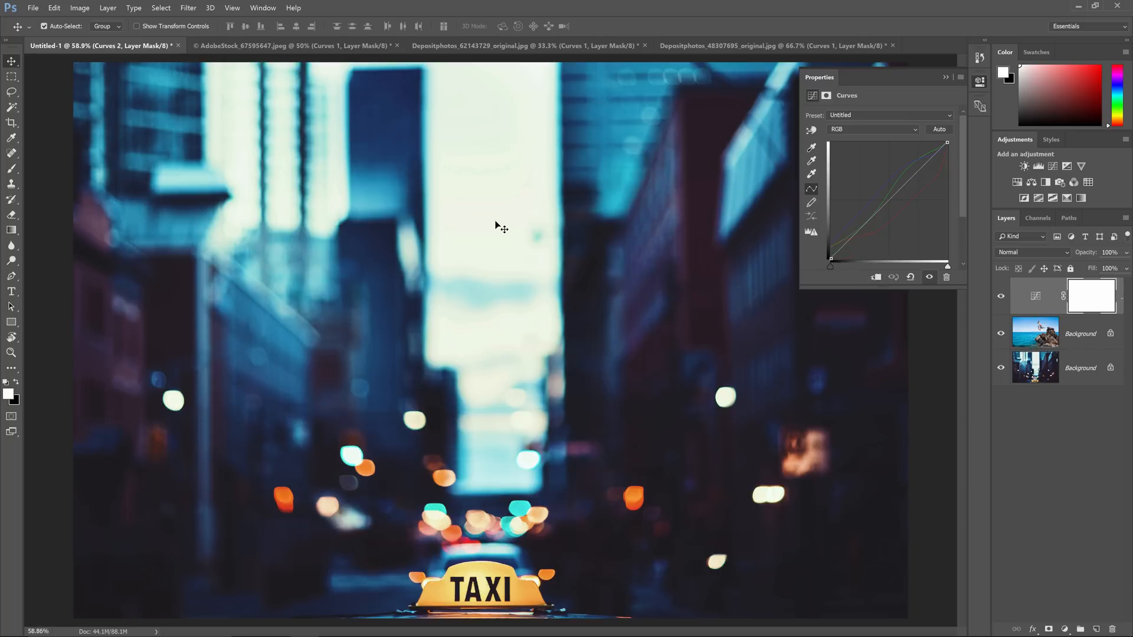
{"action": "left_click", "coordinate": [773, 45]}
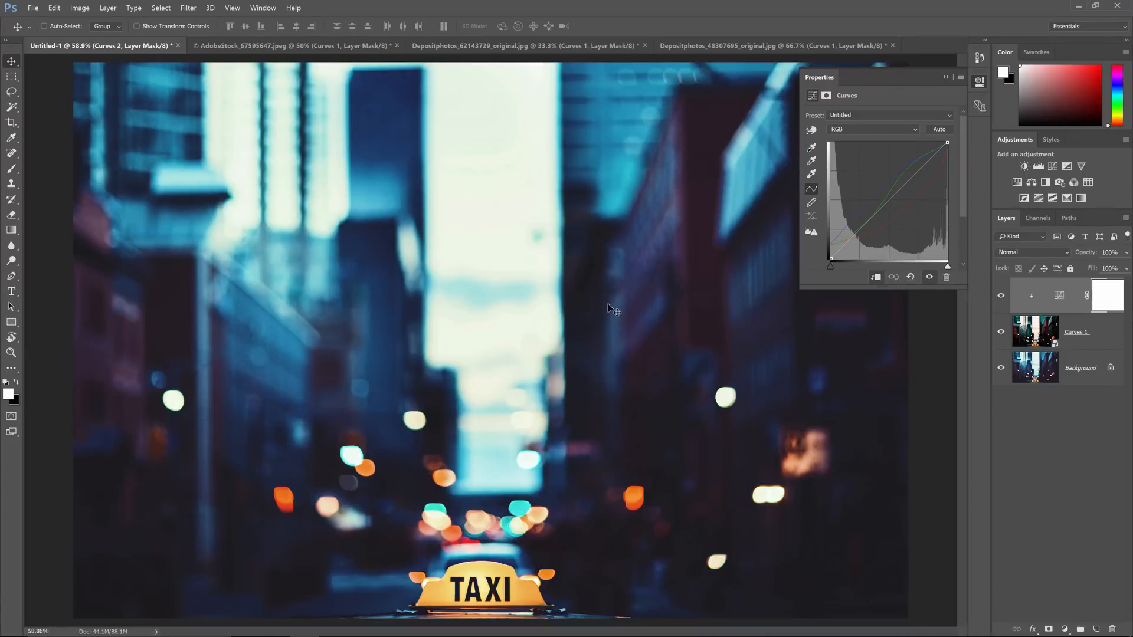
{"action": "mouse_move", "coordinate": [588, 309]}
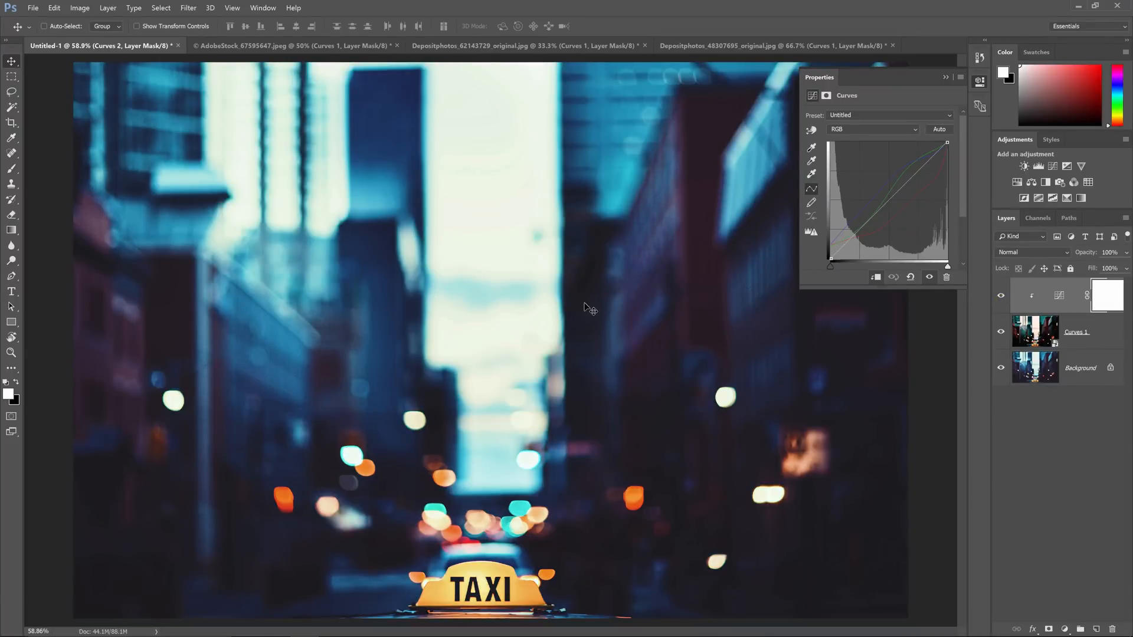
{"action": "mouse_move", "coordinate": [665, 315]}
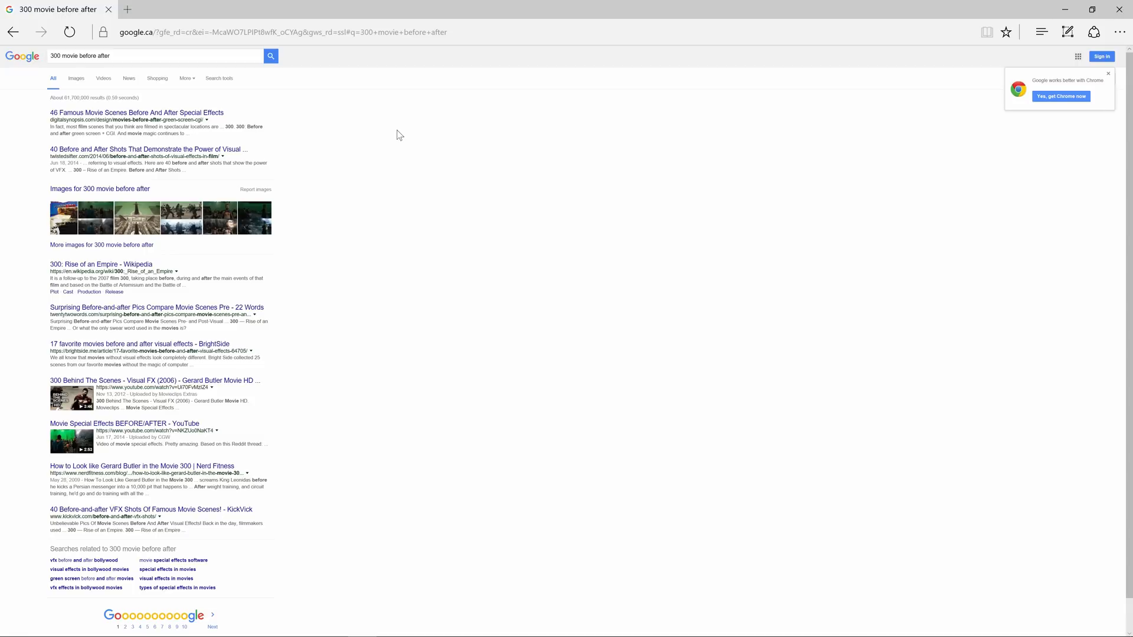
Switch to image results for '300 movie before after' and enlarge a Wikipedia before/after still.
{"action": "left_click", "coordinate": [100, 189]}
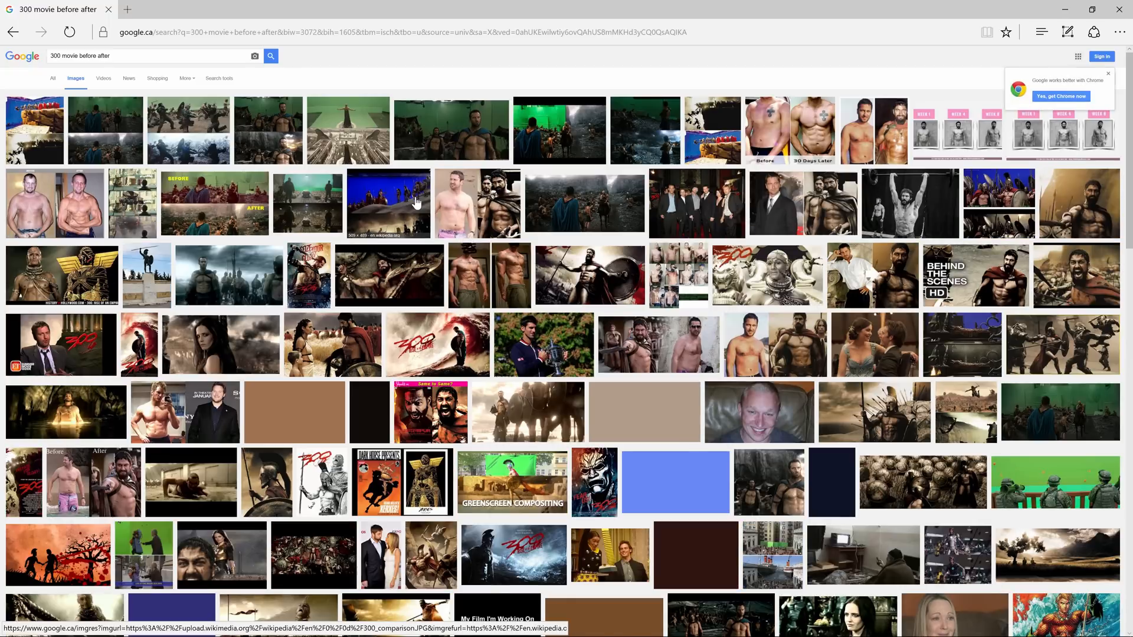
{"action": "left_click", "coordinate": [388, 203]}
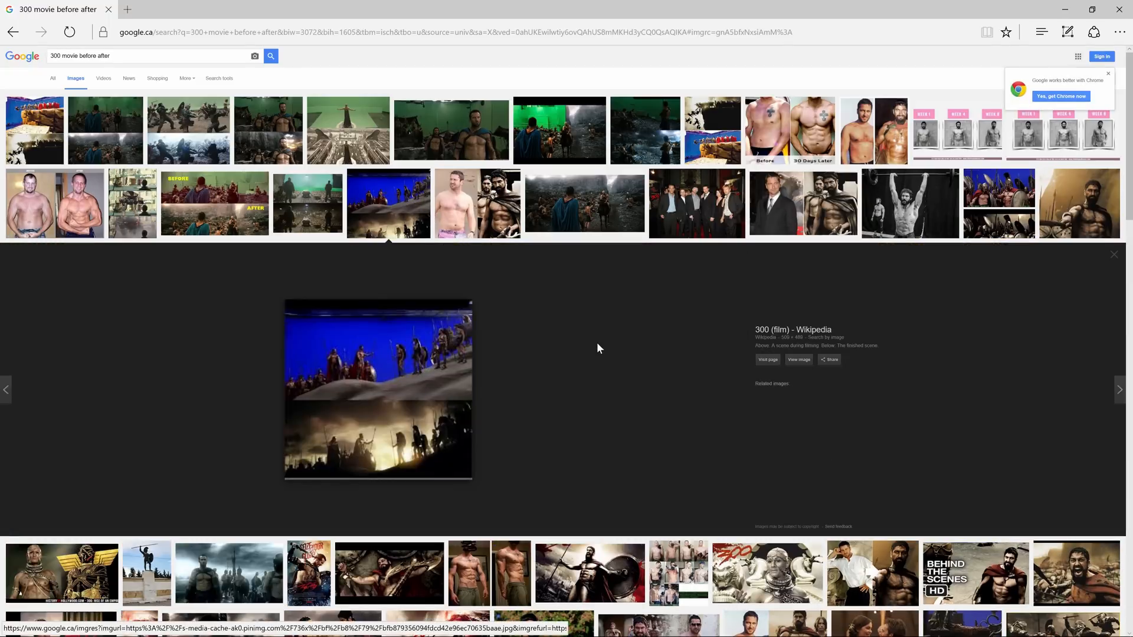